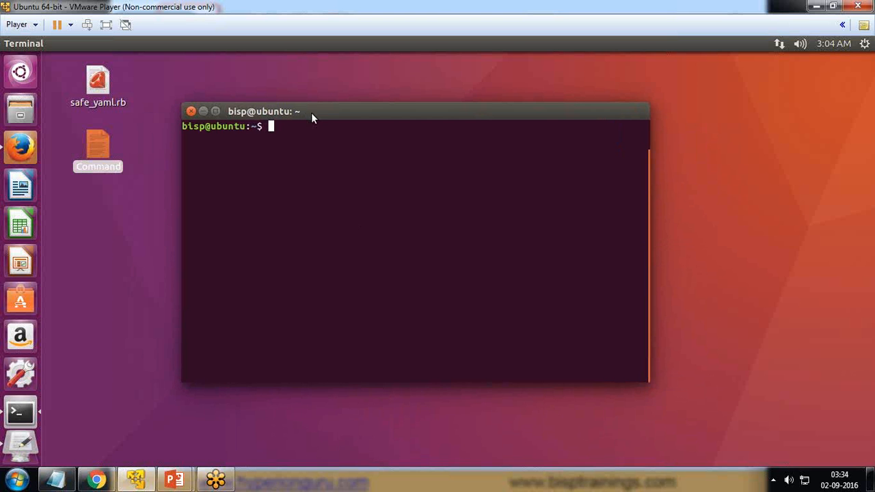
mouse_move(279, 137)
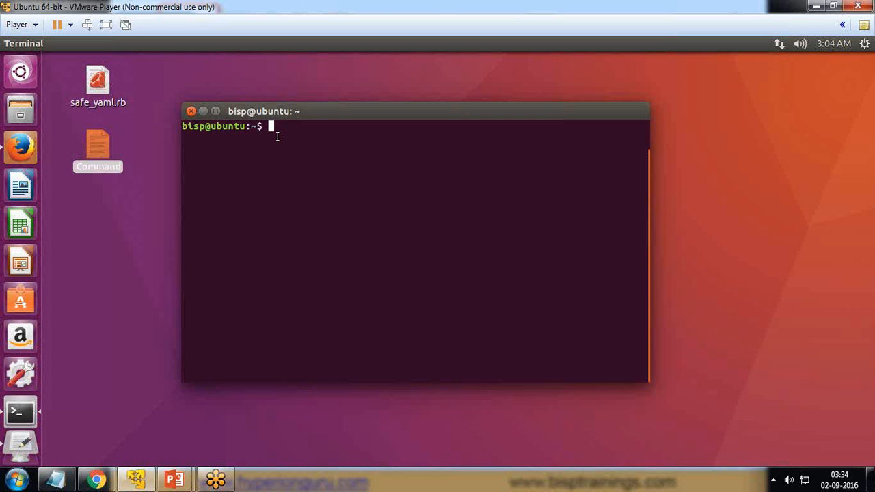
mouse_move(19, 411)
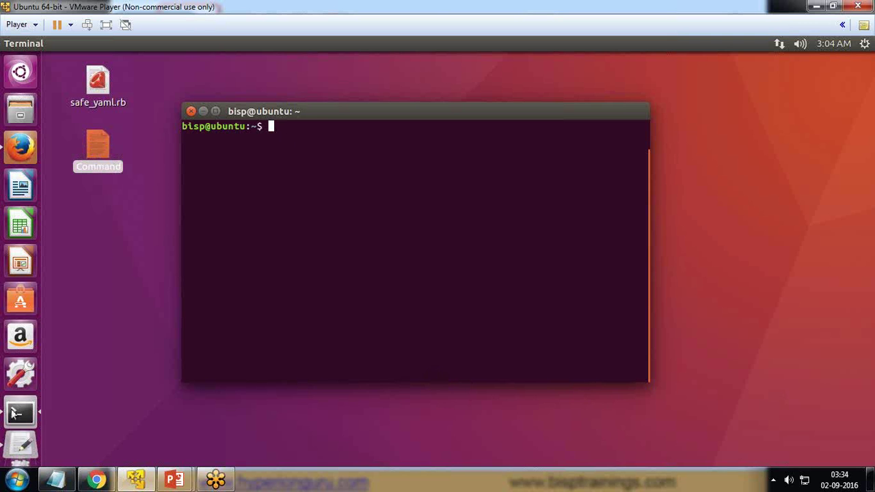
Step: Open the Command notes and select the wget line for the puppetlabs-release-trusty.deb package
double_click(99, 149)
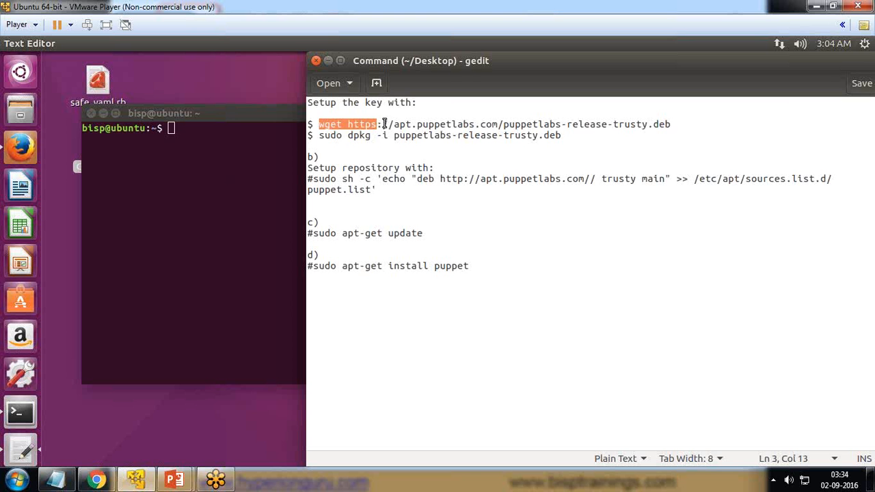
drag(385, 123, 602, 123)
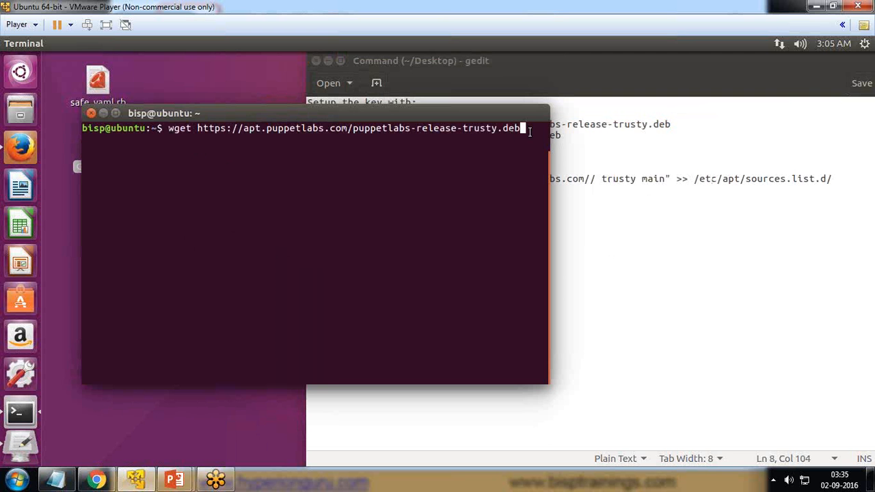
Step: Run the wget command so puppetlabs-release-trusty.deb.4 (9.3K) downloads successfully
key(Return)
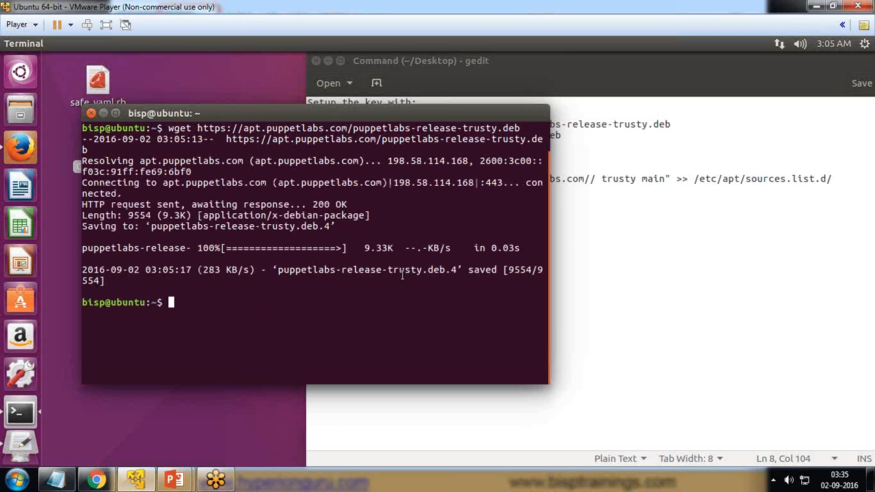
double_click(314, 270)
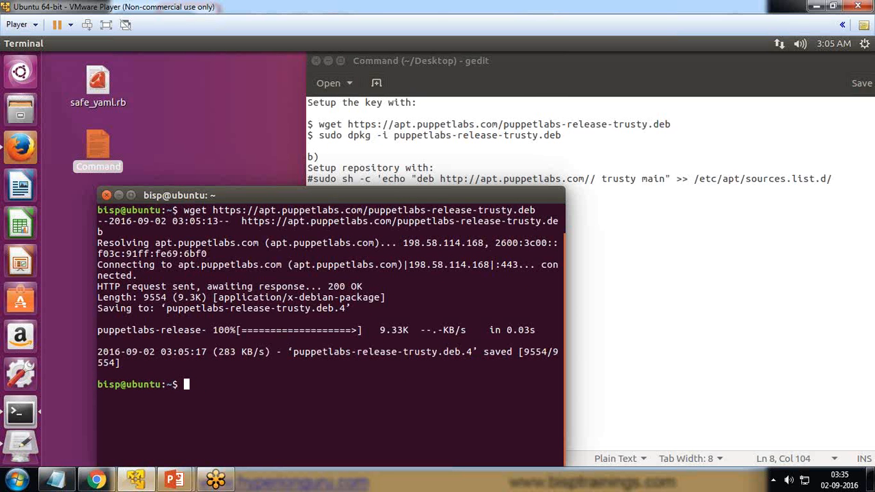
Step: Run sudo dpkg -i puppetlabs-release-trusty.deb.4, setting up puppetlabs-release 1.0-12
text(sudo d)
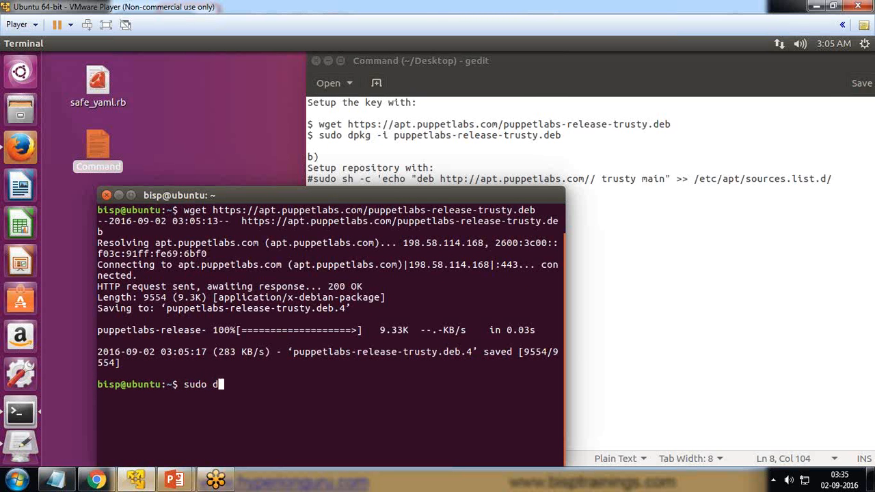
text(pkg)
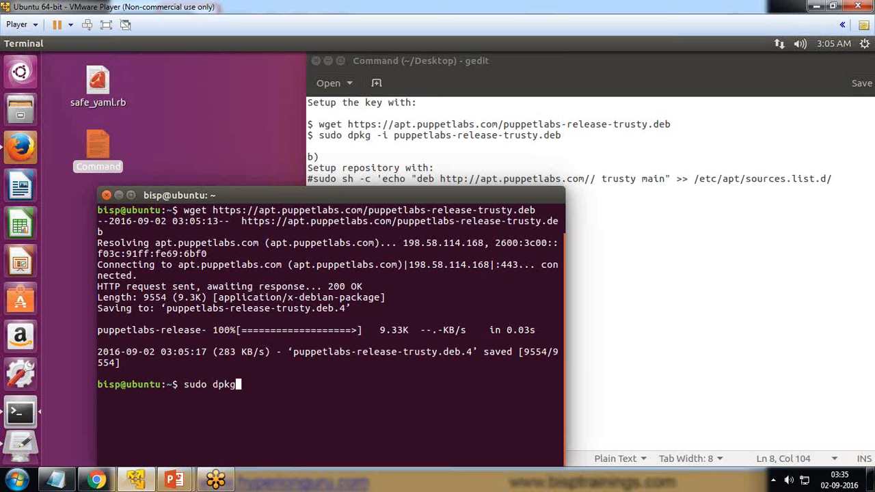
text(-i p)
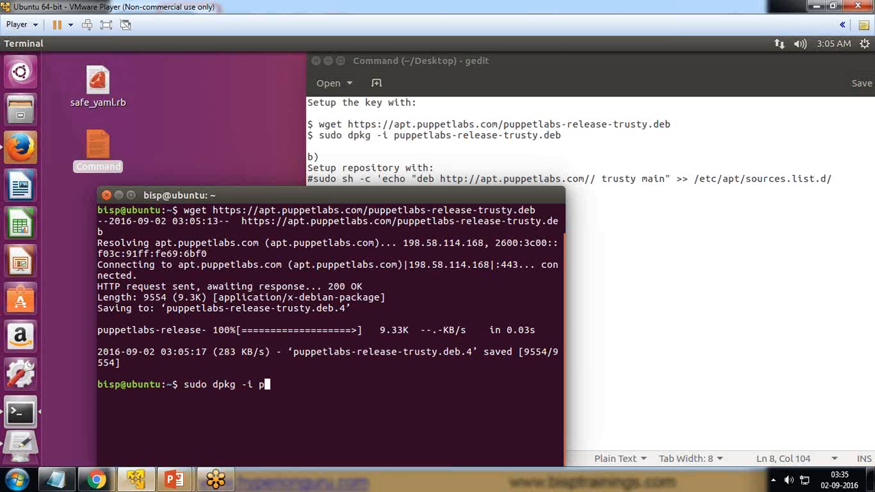
text(uppetlabe)
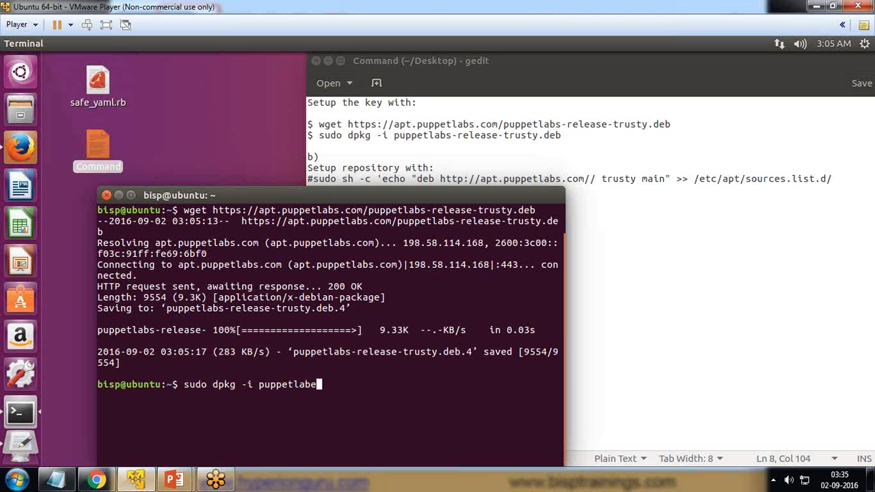
text(s-release-tru)
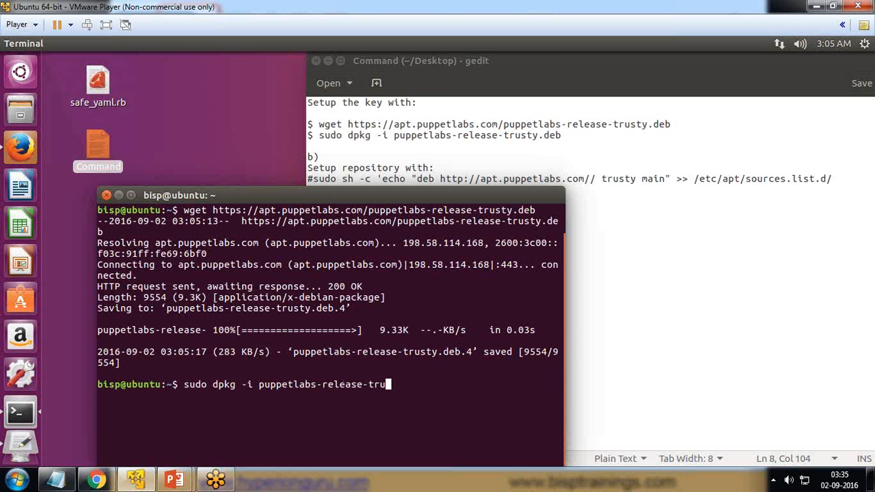
text(sty)
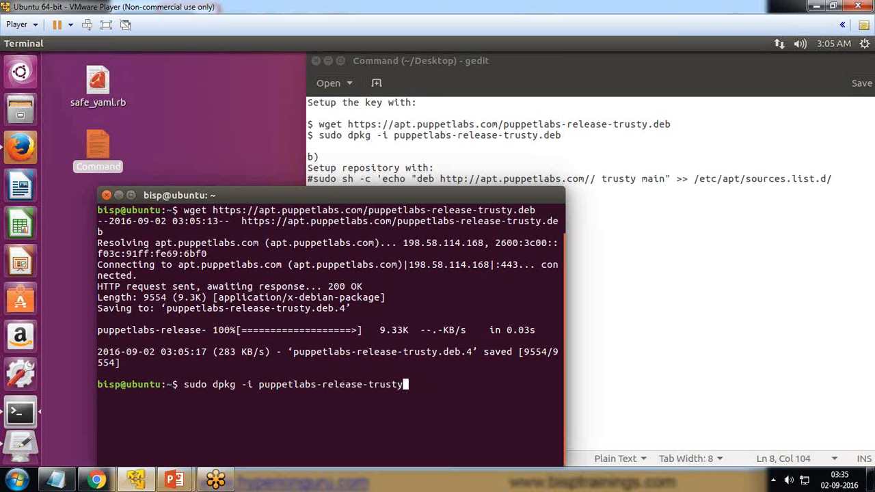
text(.deb)
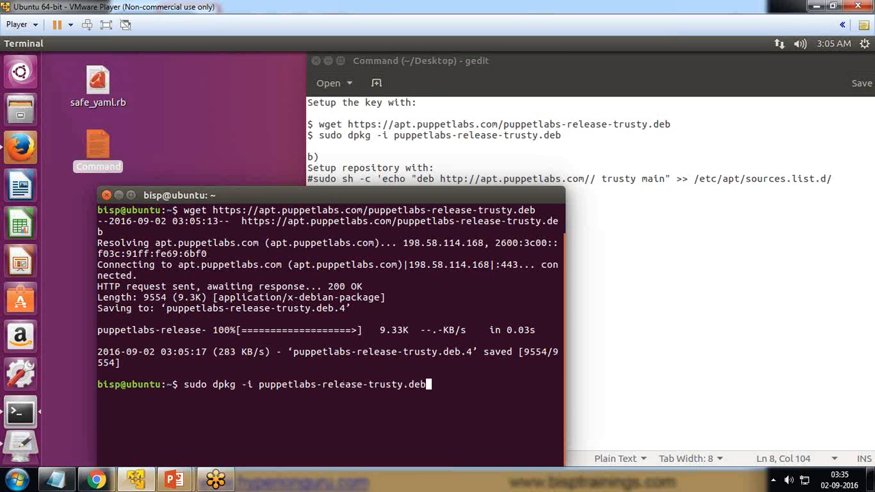
text(.4)
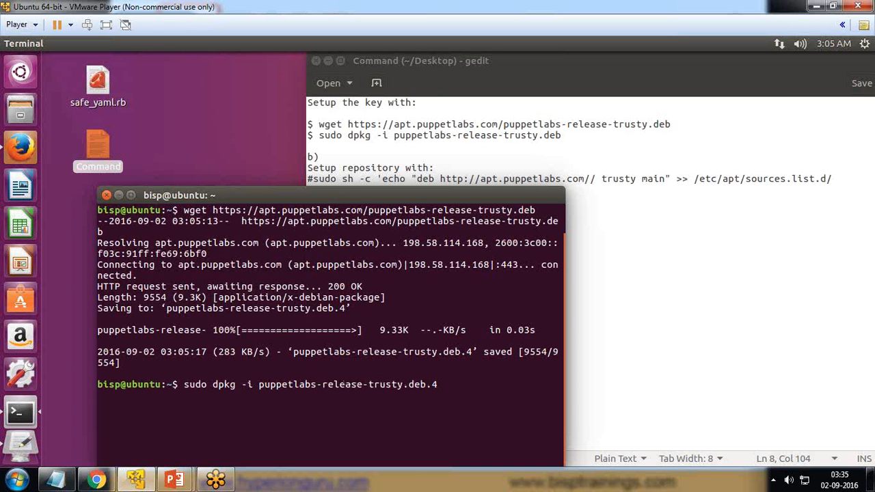
key(Return)
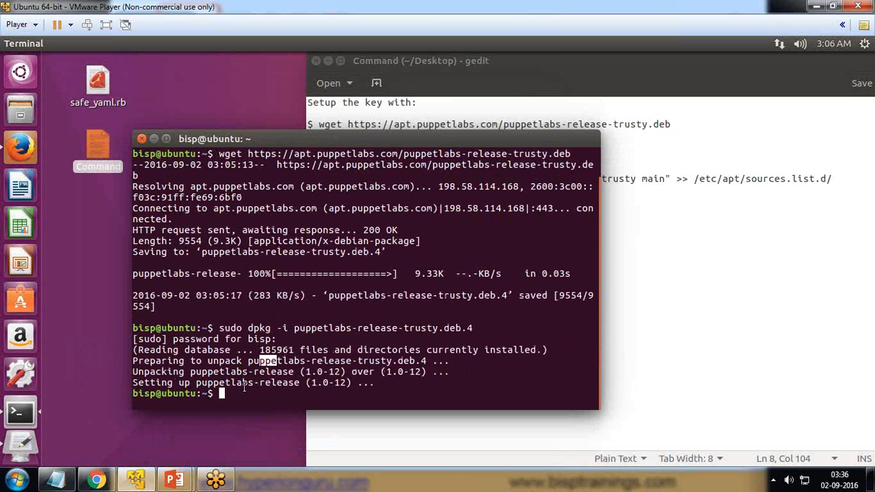
double_click(413, 296)
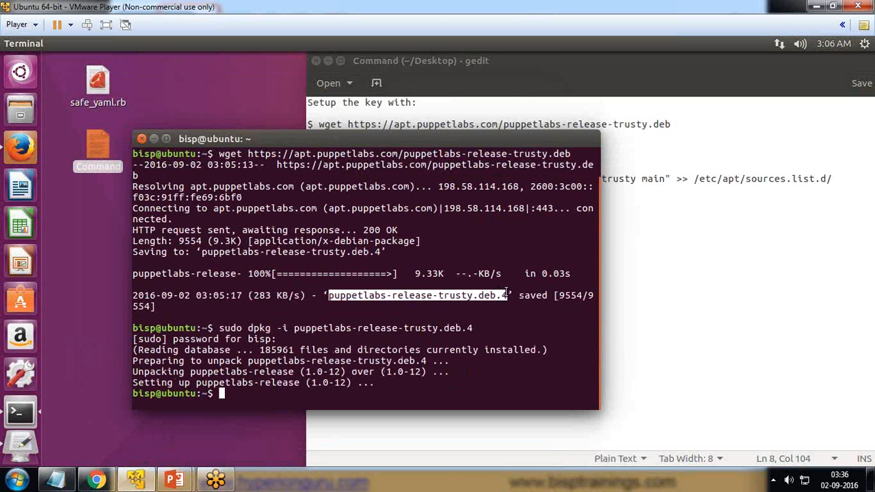
mouse_move(342, 316)
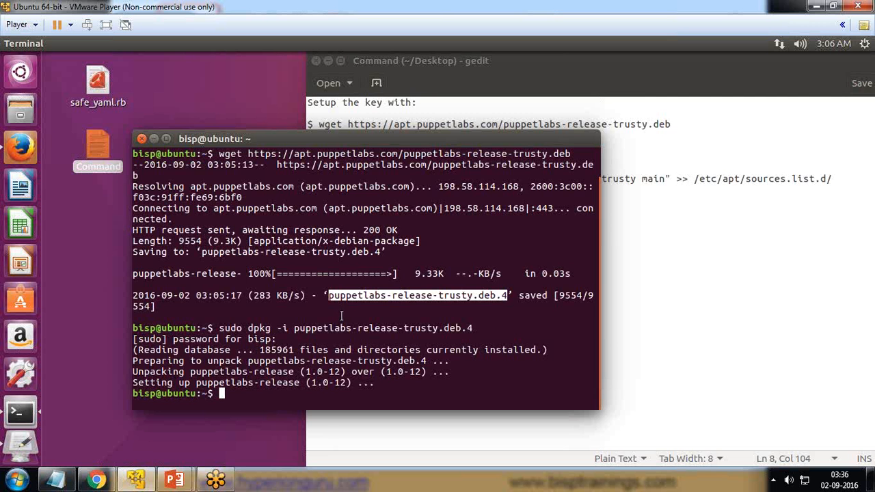
Step: Paste and run the sudo sh -c echo command appending the trusty repository to puppet.list
drag(215, 139, 226, 184)
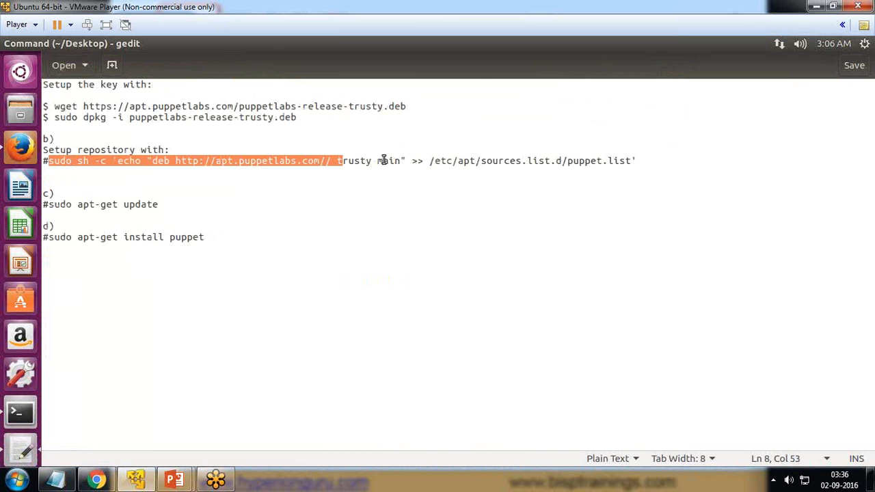
right_click(383, 161)
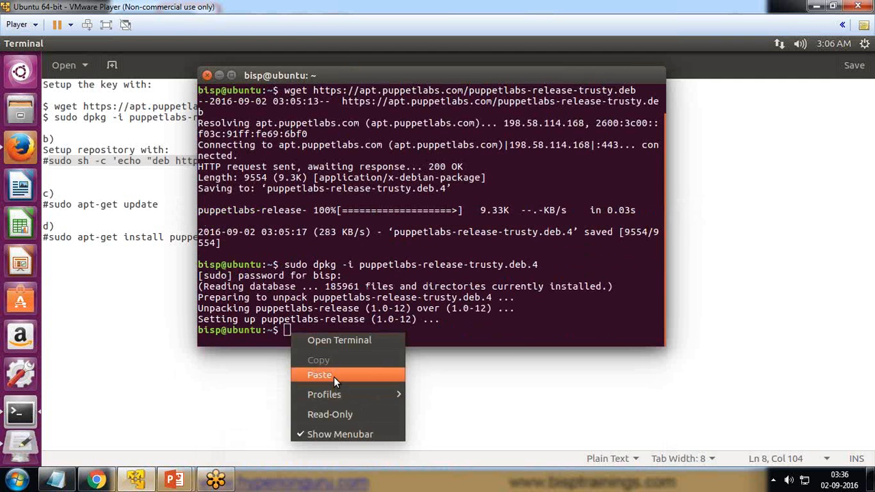
click(319, 374)
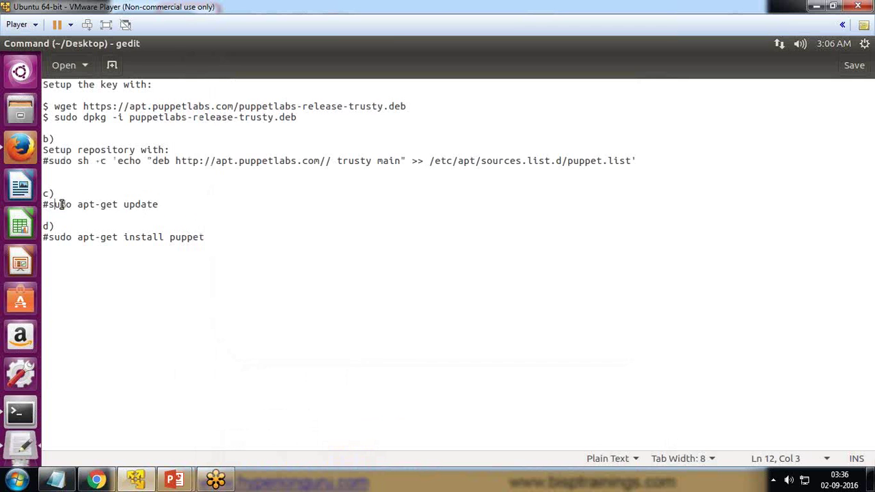
Step: Select the apt-get update line in the notes and return to the terminal prompt
triple_click(102, 205)
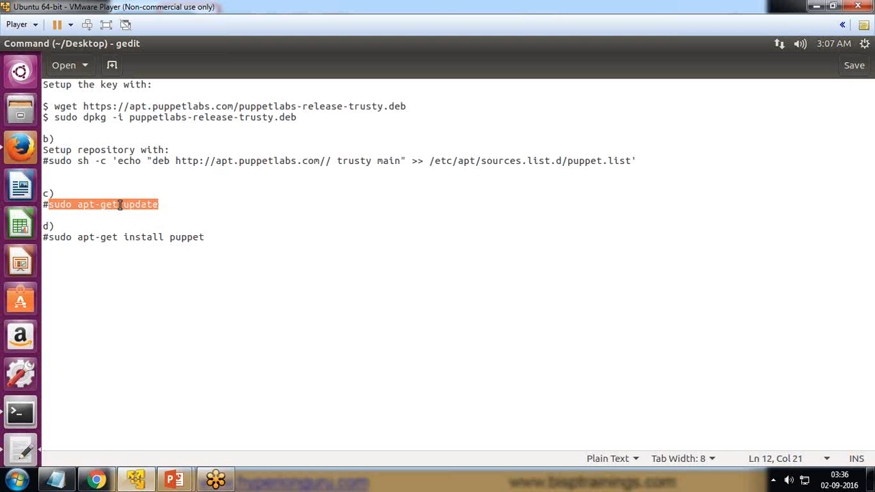
mouse_move(150, 257)
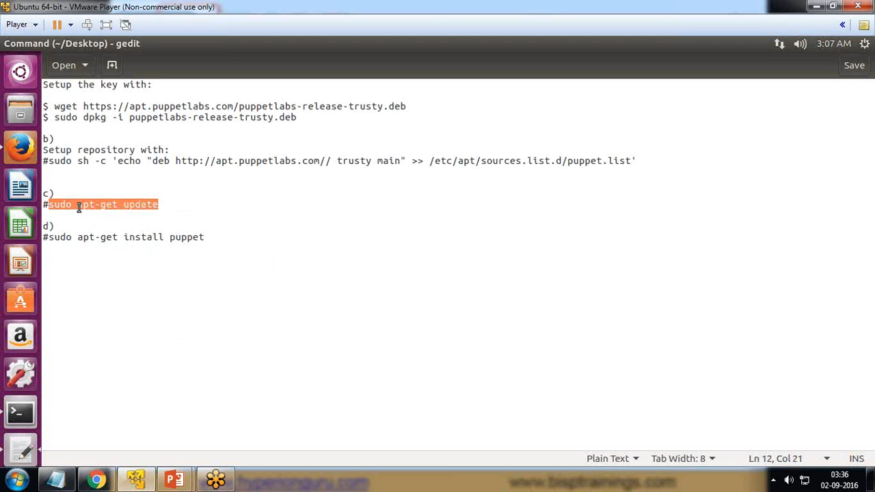
mouse_move(79, 205)
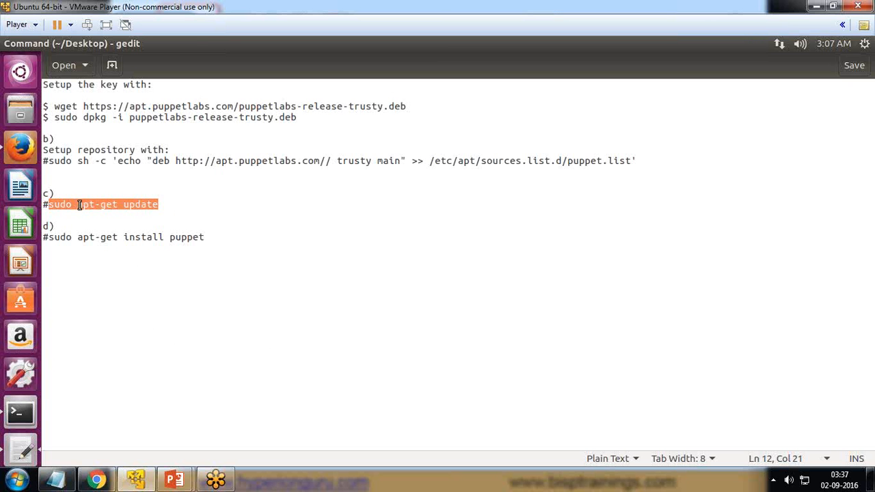
click(19, 410)
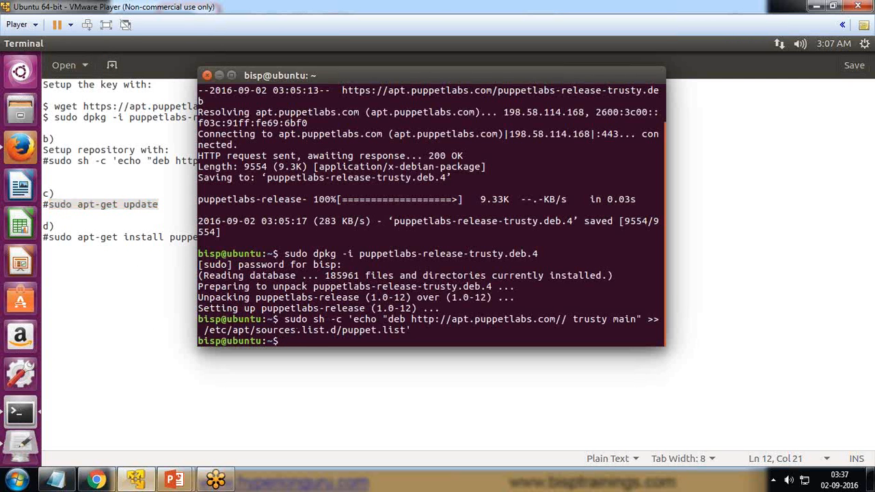
Step: Run sudo apt-get update, fetching 384 kB of package lists with one wheezy read error
text(sudo apr)
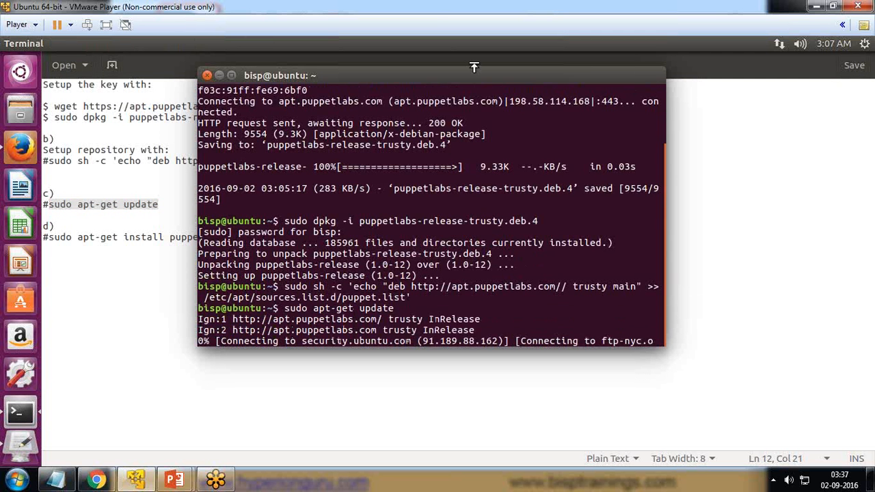
scroll(down, 3)
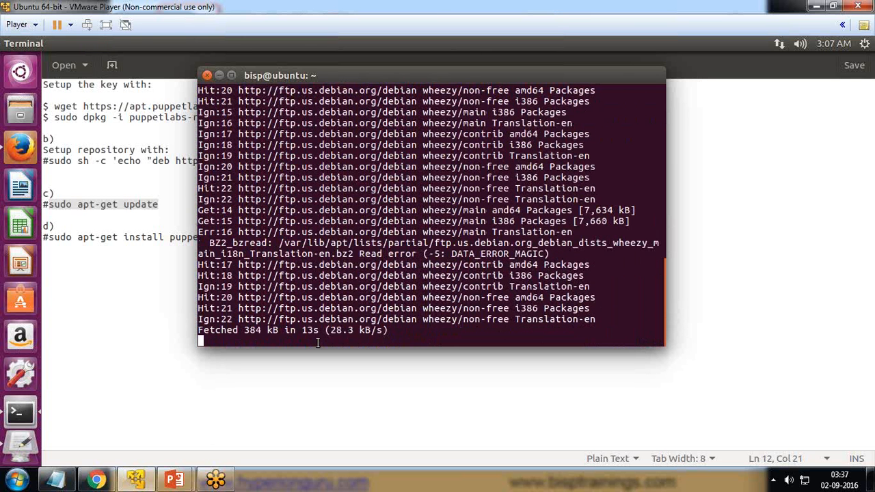
mouse_move(453, 339)
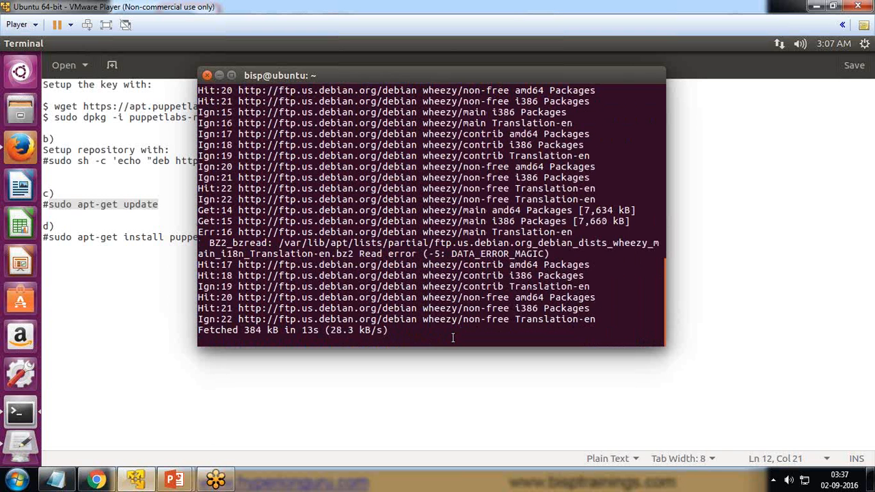
mouse_move(410, 334)
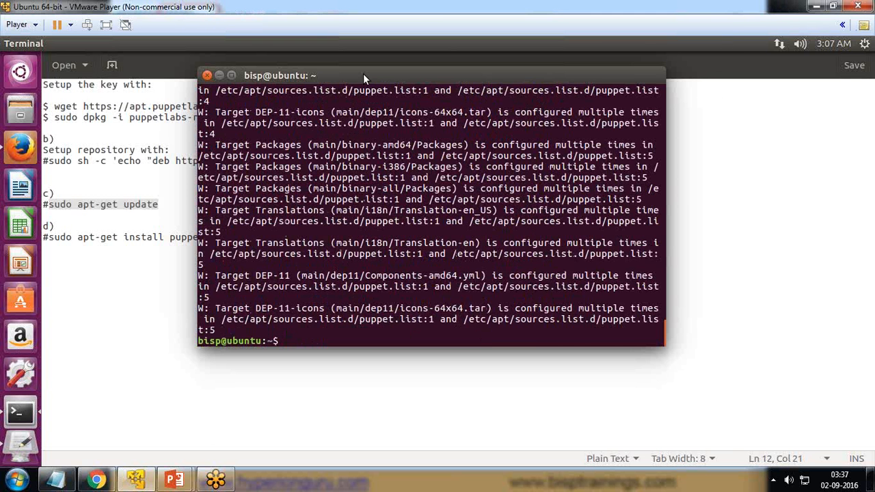
Step: Put the echo ... wheezy | sudo tee debian_stable.list command at the terminal prompt
drag(367, 75, 451, 164)
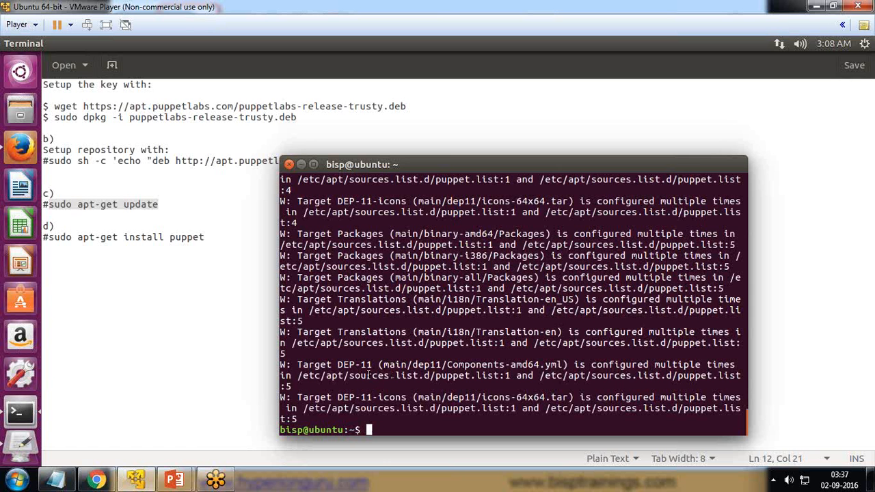
mouse_move(378, 457)
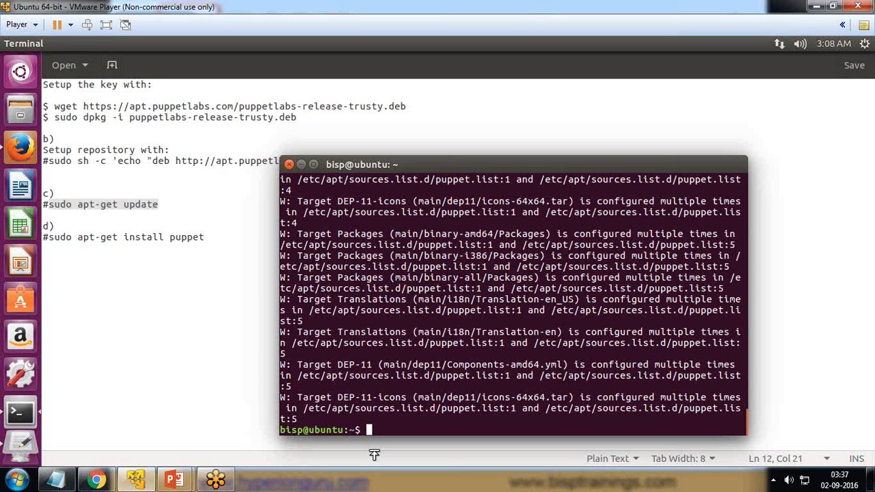
mouse_move(834, 201)
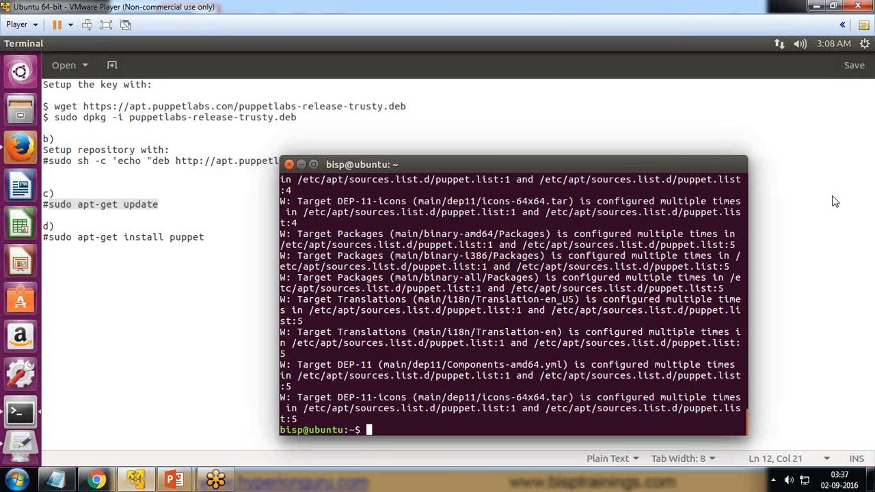
mouse_move(864, 305)
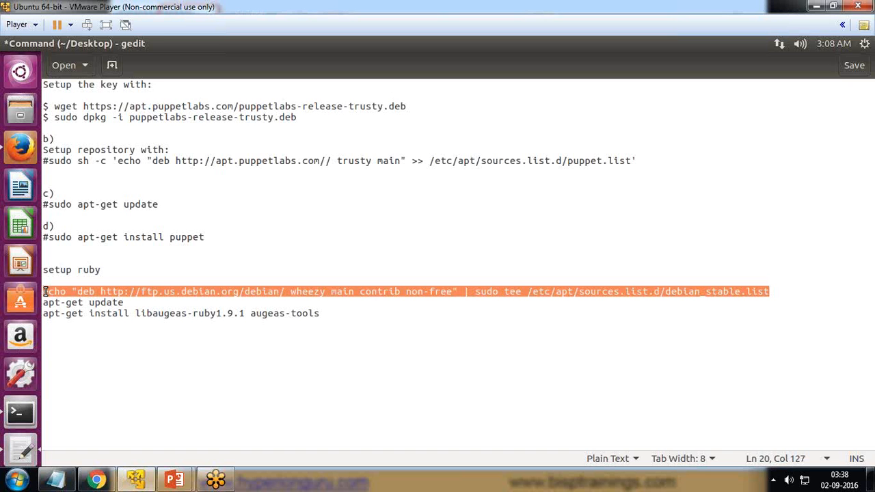
mouse_move(19, 411)
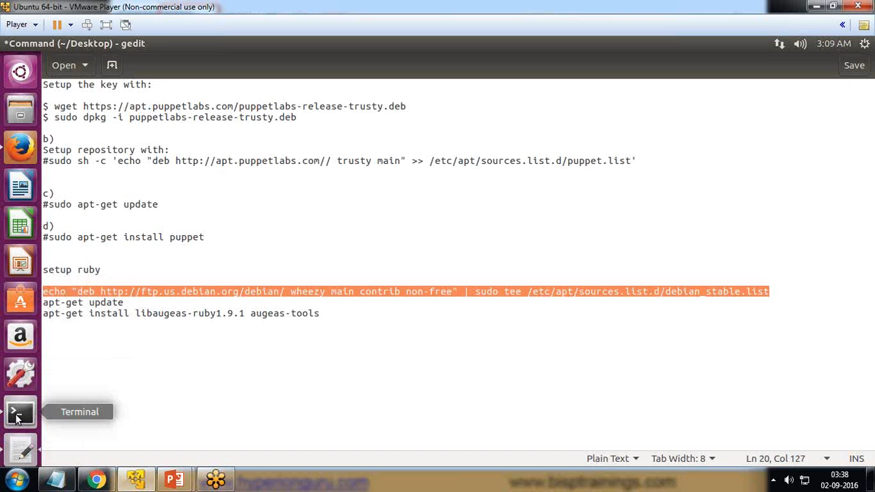
click(19, 412)
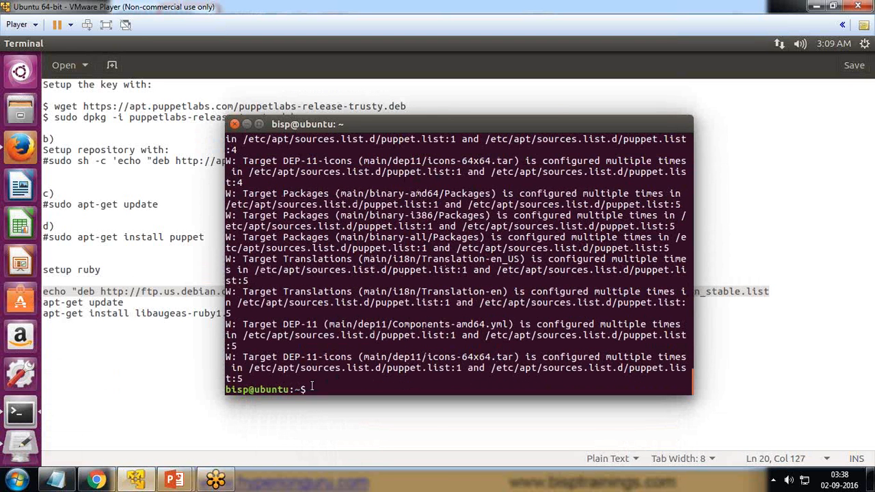
text(echo "deb http://ftp.us.debian.org/debian/ wheezy main contrib non-free" | sudo tee /etc/apt/sources.list.d/debian_stable.list)
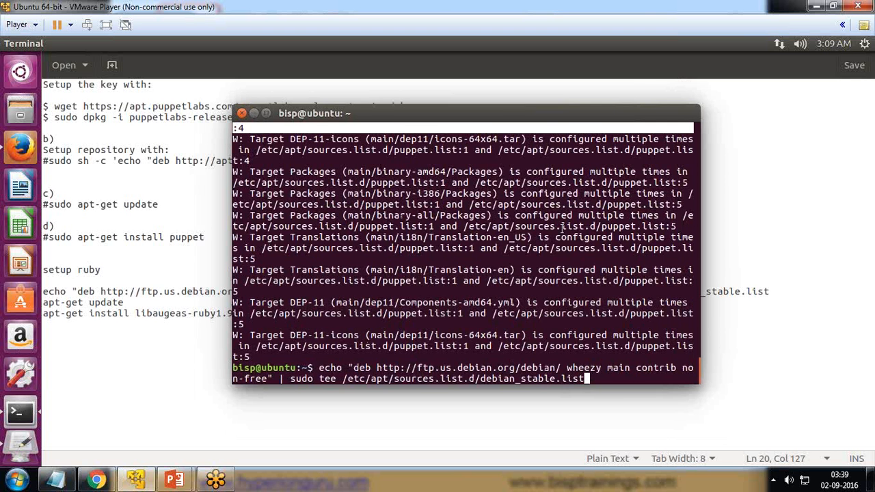
Step: Write the wheezy line into debian_stable.list and try a plain apt-get update
key(Return)
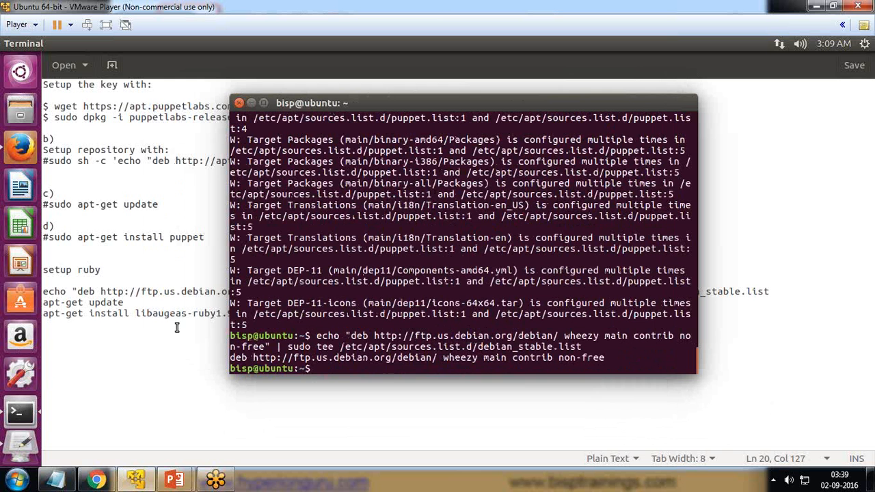
text(apt)
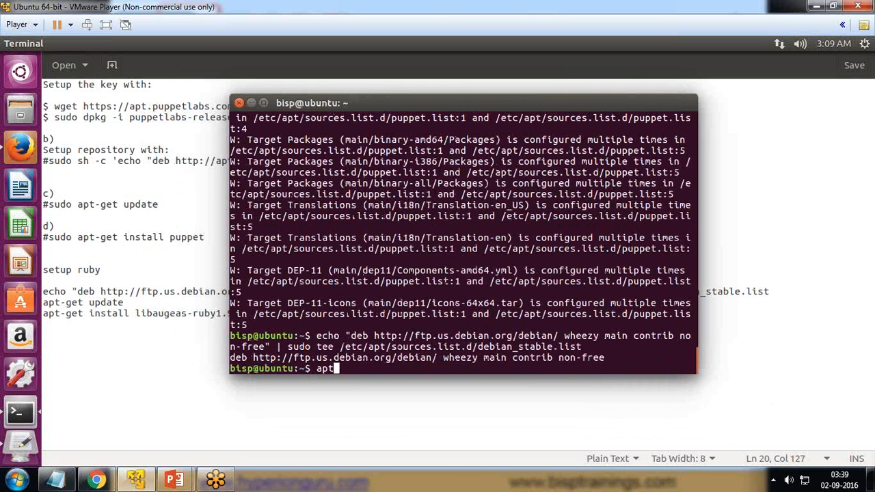
text(-get)
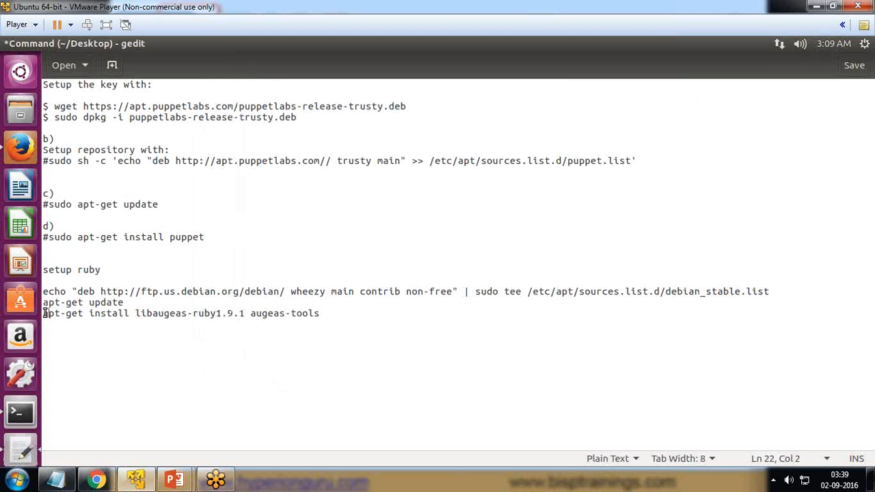
Step: Rerun the package list refresh as sudo apt-get update
click(19, 410)
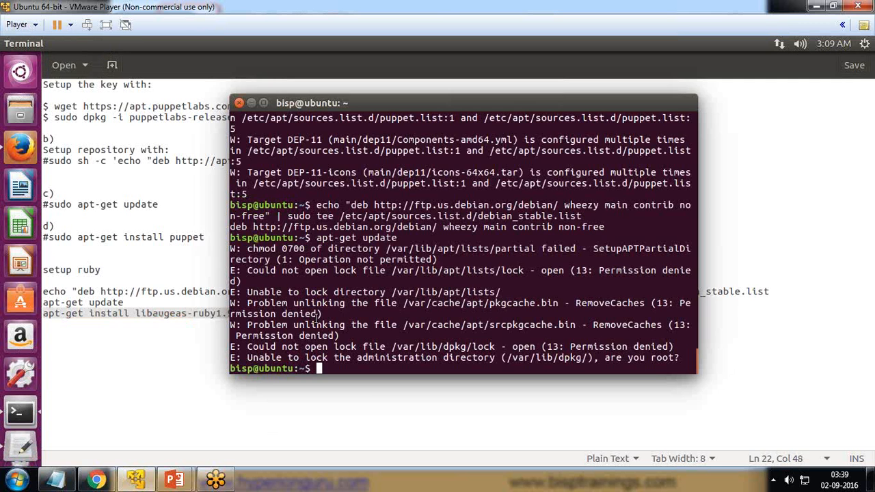
text(sudo ap)
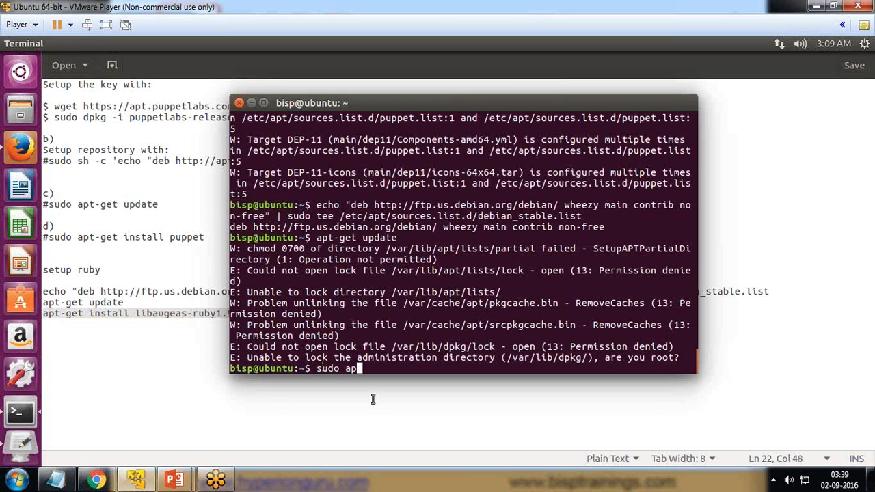
text(-g)
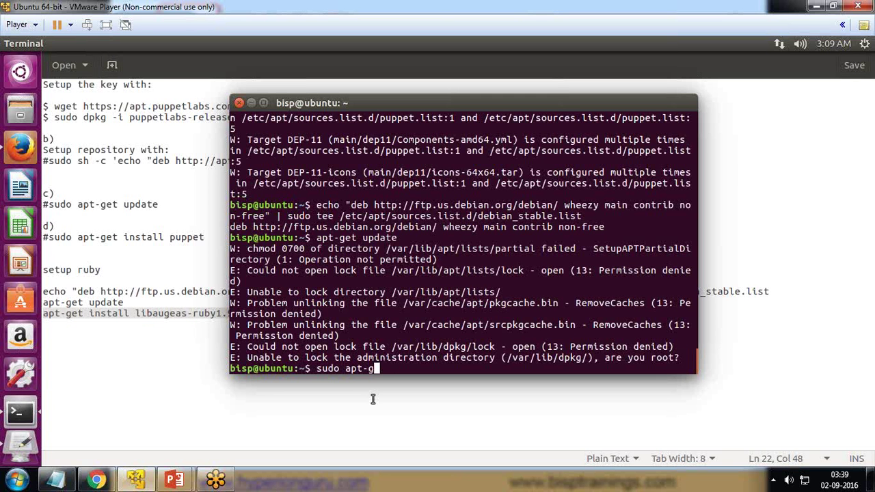
key(Return)
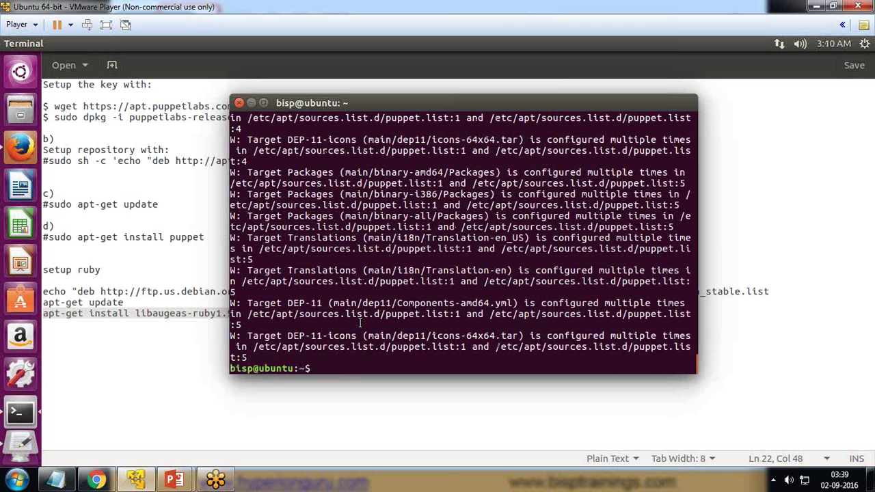
Step: Paste the apt-get install libaugeas-ruby1.9.1 augeas-tools command, then erase it unused
click(238, 102)
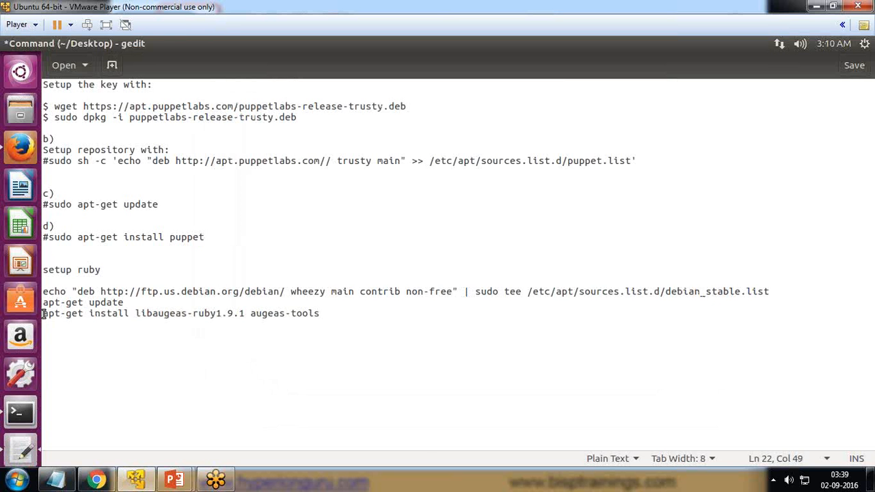
right_click(180, 313)
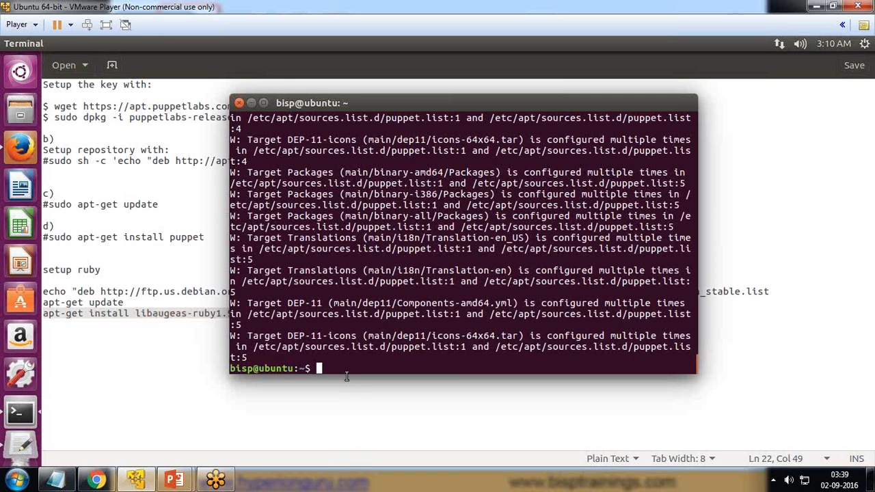
text(apt-get install libaugeas-ruby1.9.1 augeas-tools)
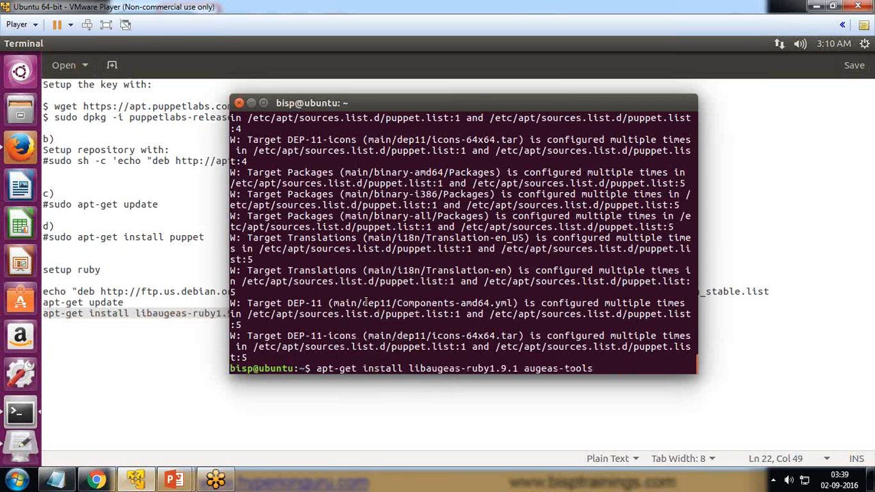
mouse_move(595, 369)
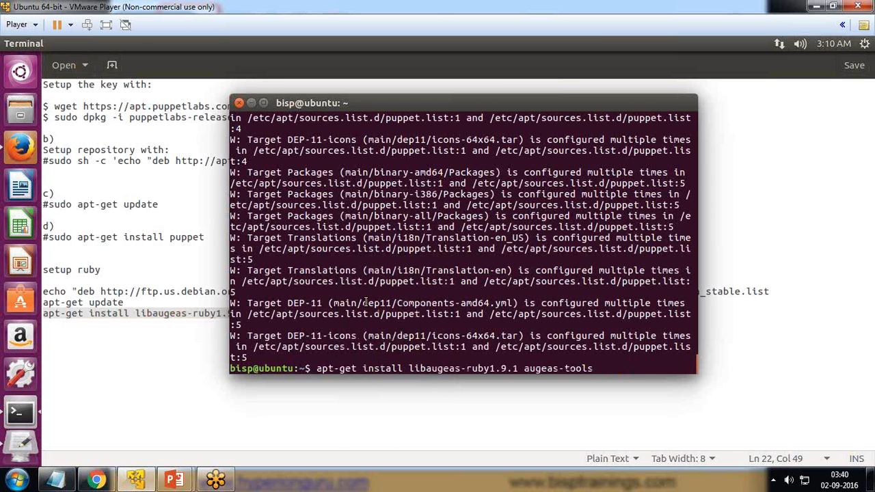
mouse_move(605, 383)
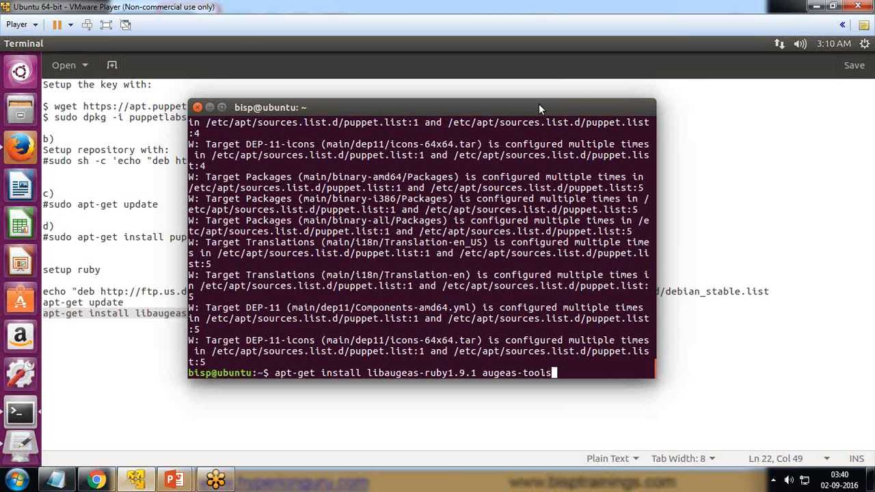
mouse_move(755, 314)
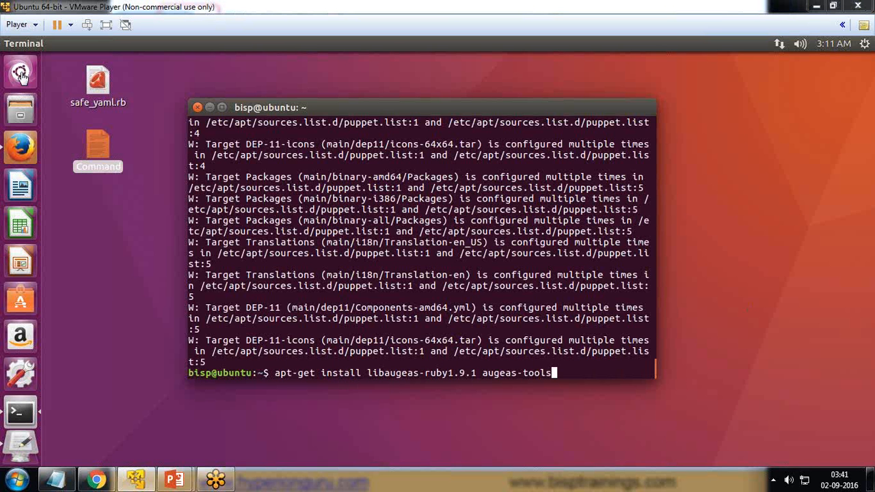
mouse_move(409, 275)
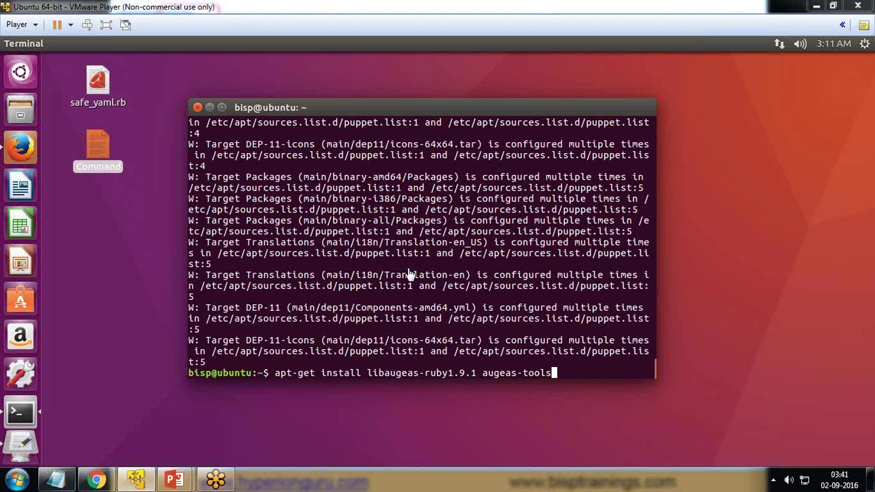
mouse_move(564, 391)
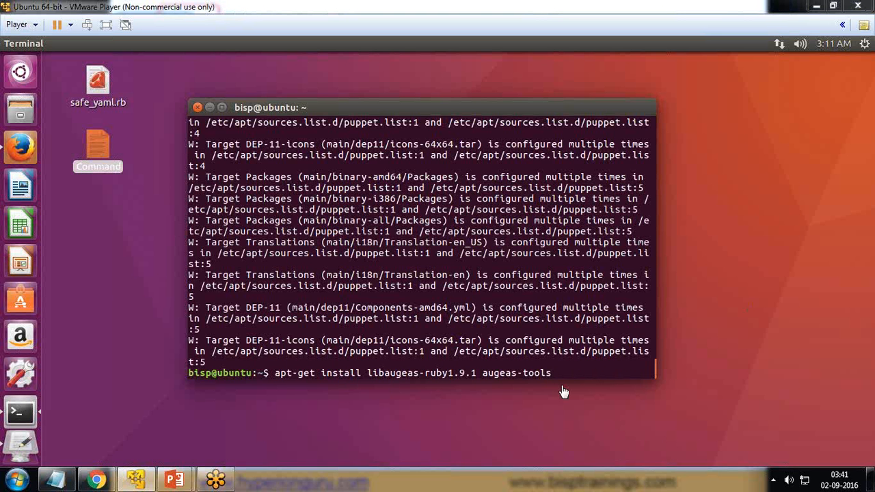
key(BackSpace)
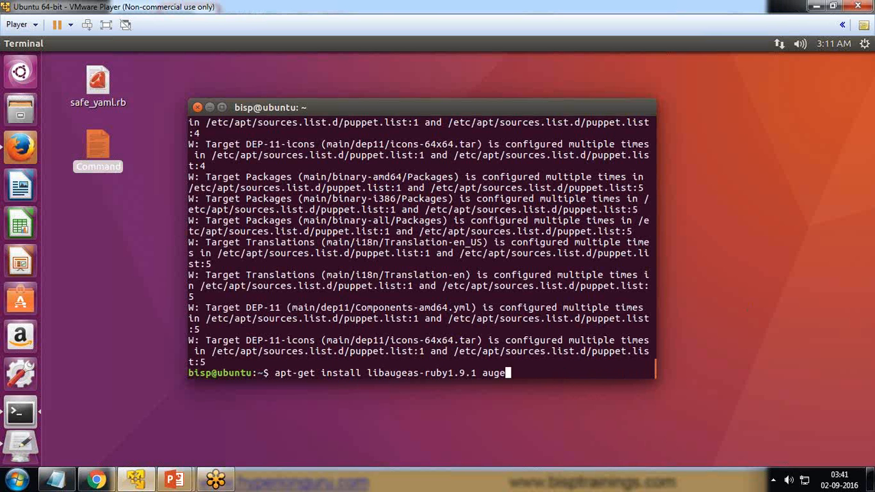
Step: Run which ruby and ruby --version, confirming /usr/bin/ruby at 2.3.1p112
text(which)
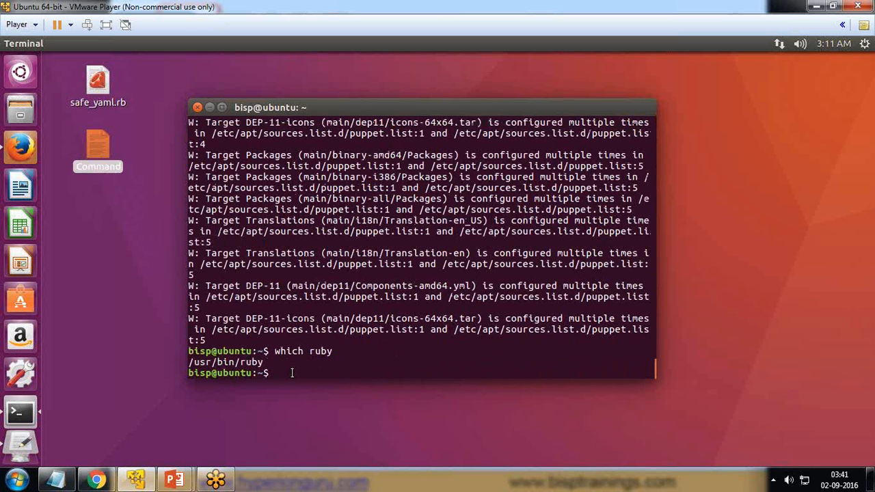
text(ruby --version)
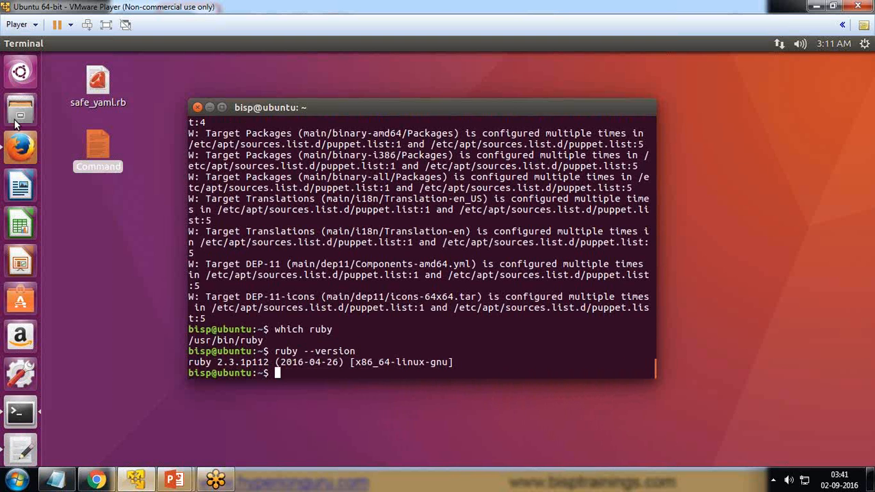
Step: In Files, browse the computer's file system into /usr/lib/ruby
click(20, 109)
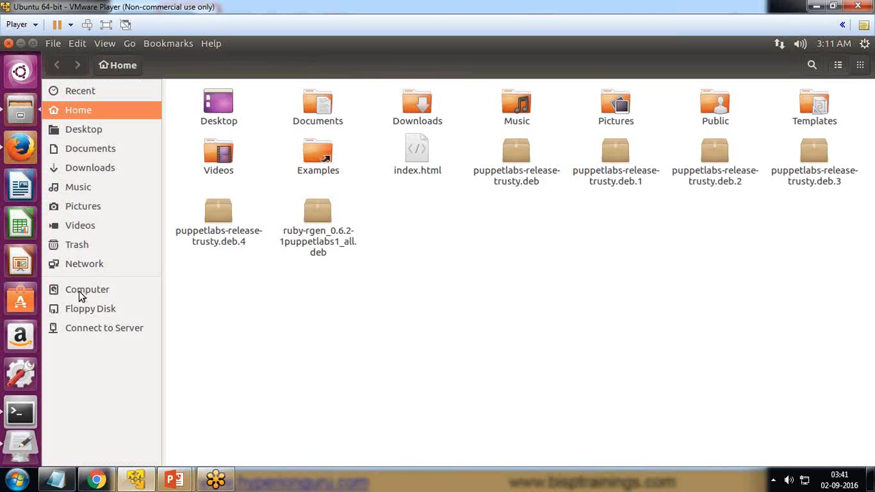
click(88, 289)
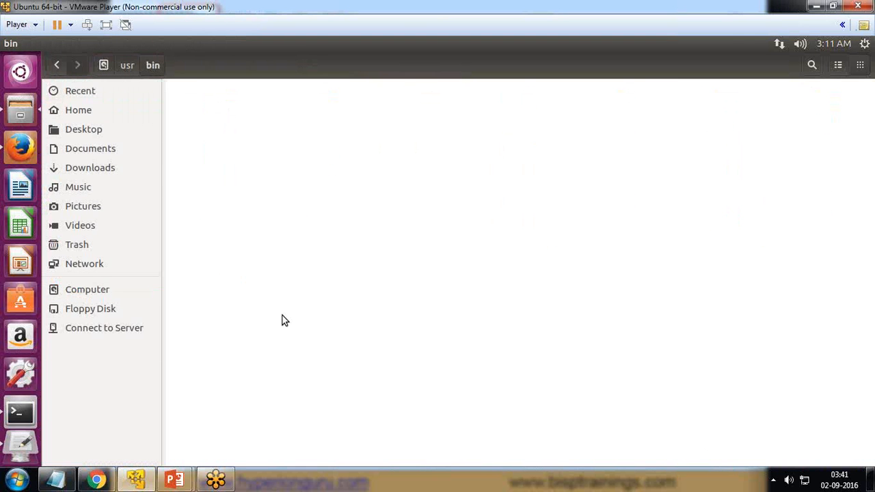
text(r)
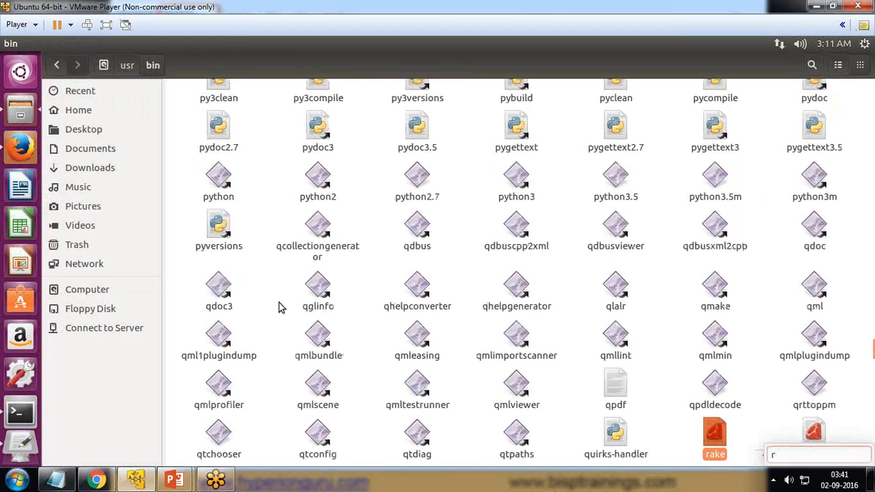
text(u)
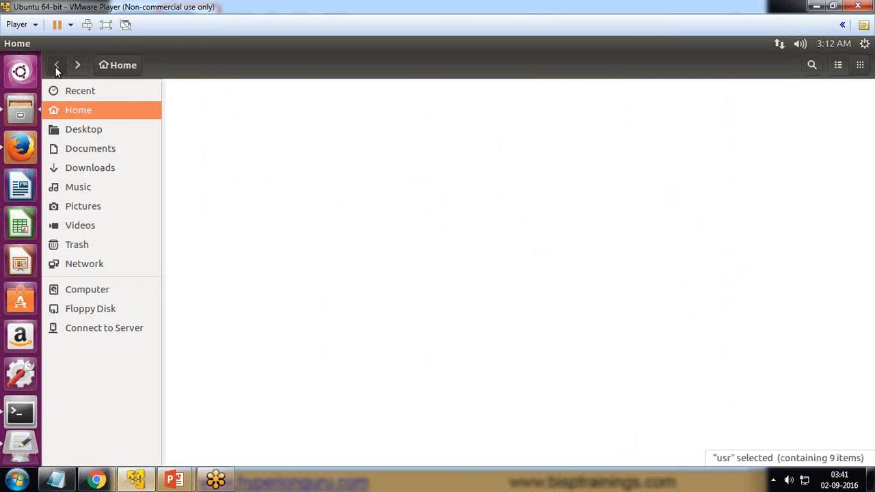
click(88, 288)
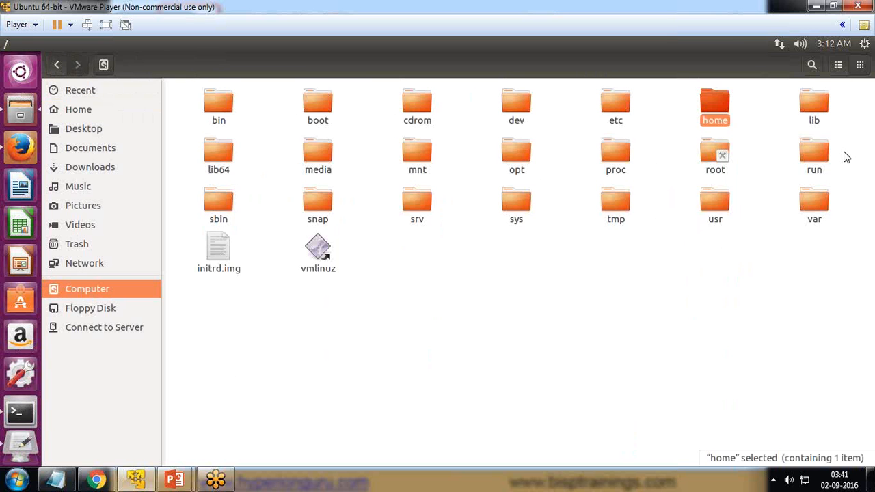
mouse_move(708, 200)
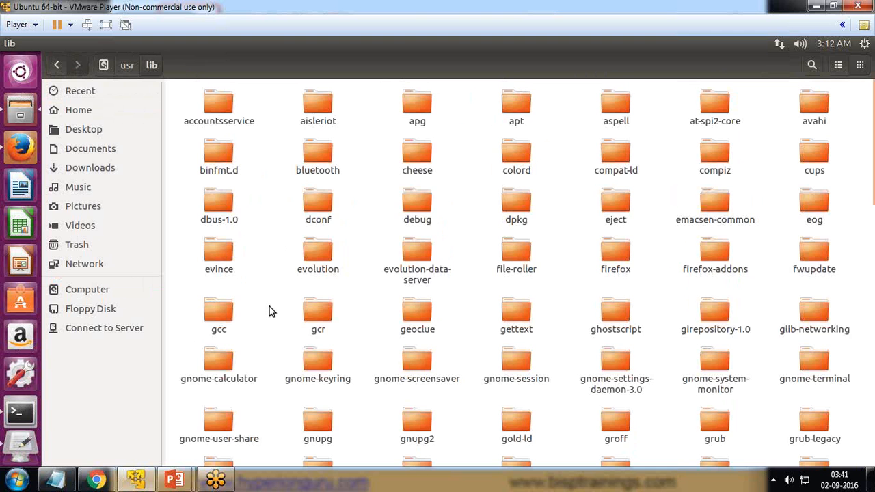
text(ru)
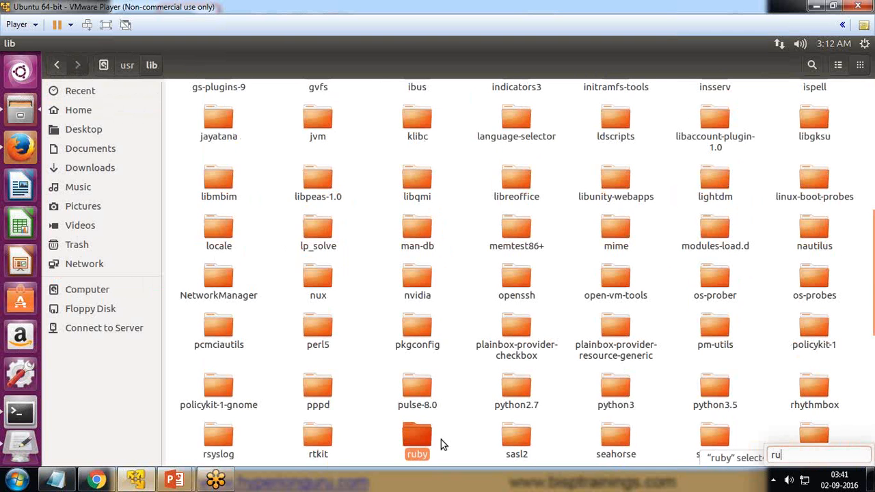
double_click(417, 441)
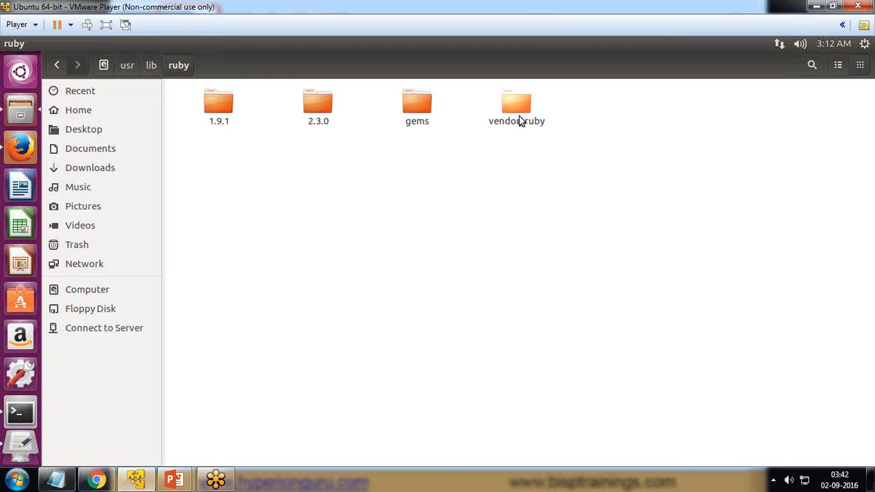
Step: Open the vendor_ruby folder and bring up options for safe_yaml.rb
click(517, 107)
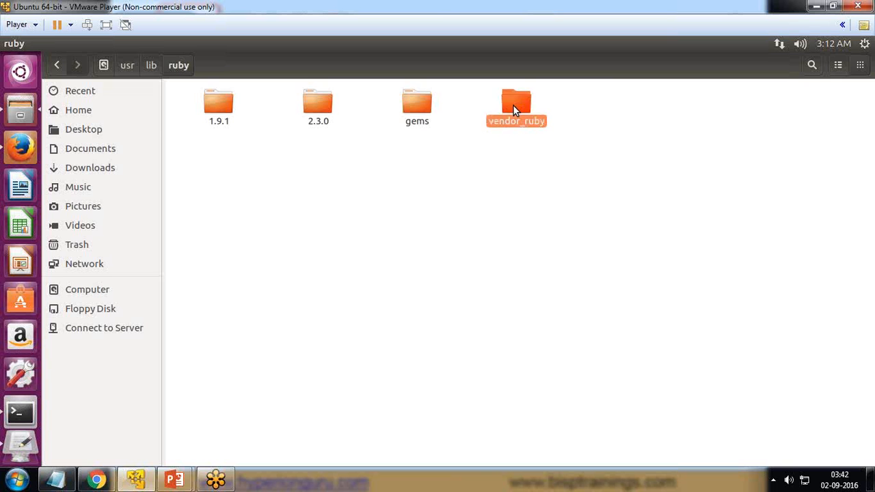
double_click(517, 102)
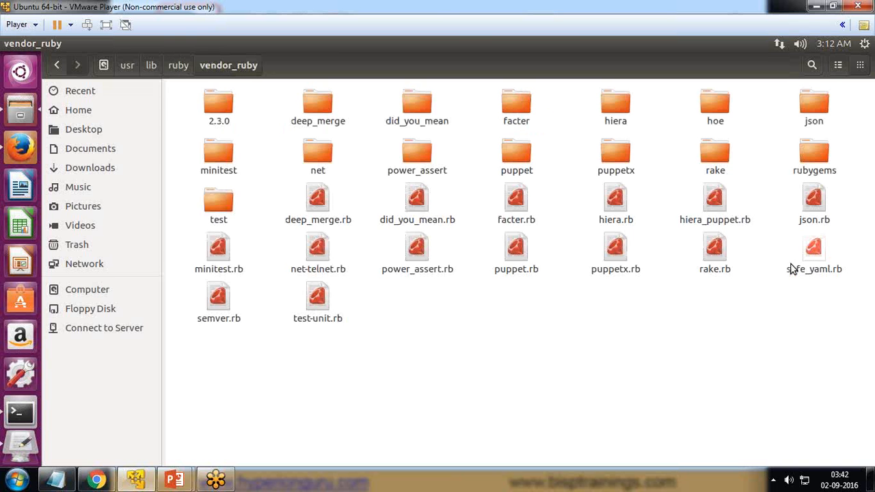
mouse_move(809, 277)
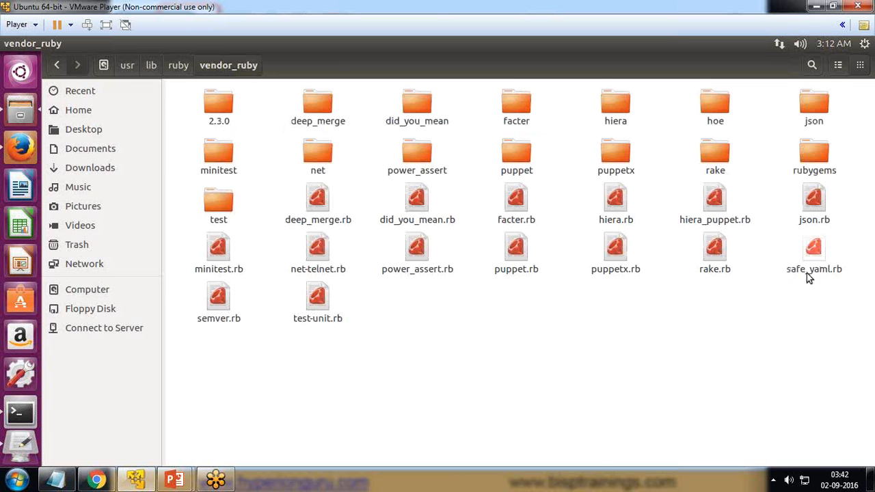
right_click(814, 253)
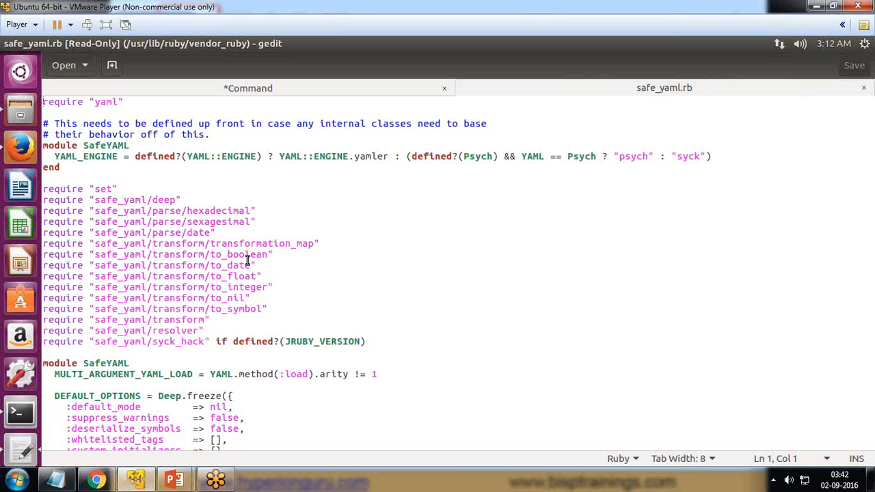
mouse_move(265, 265)
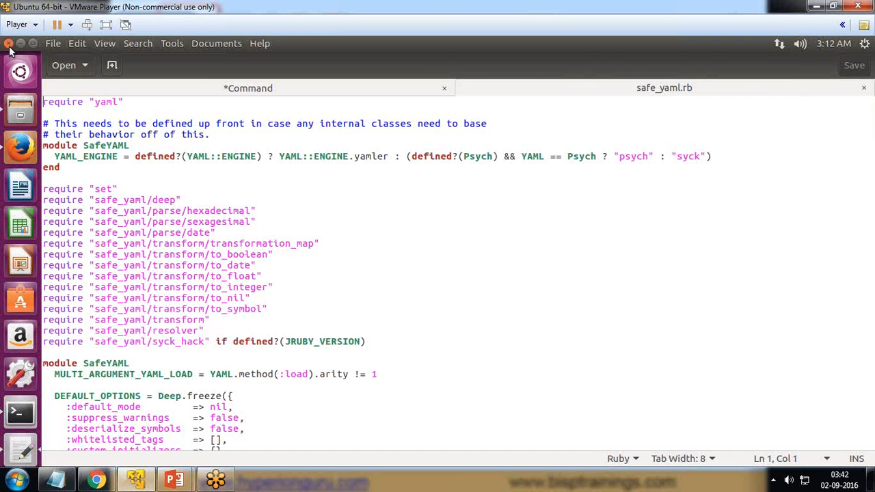
Step: Cancel the 'Save changes to document Command' dialog so the unsaved notes stay open
click(444, 88)
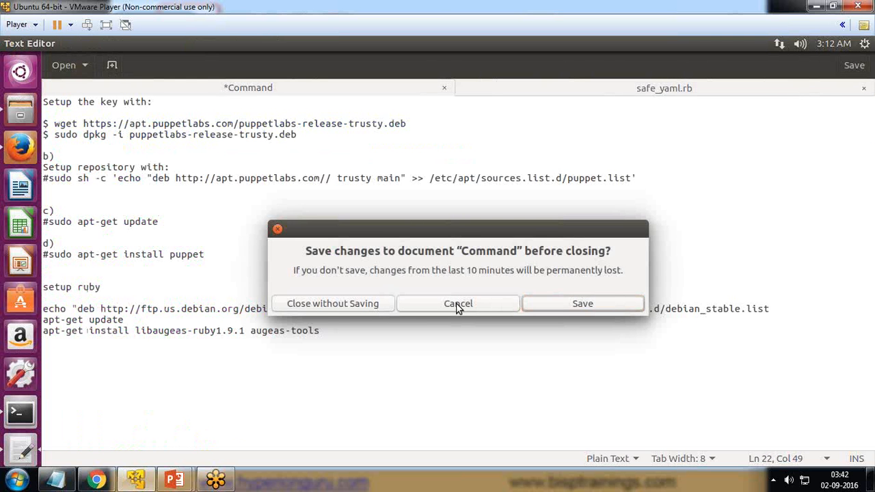
mouse_move(448, 304)
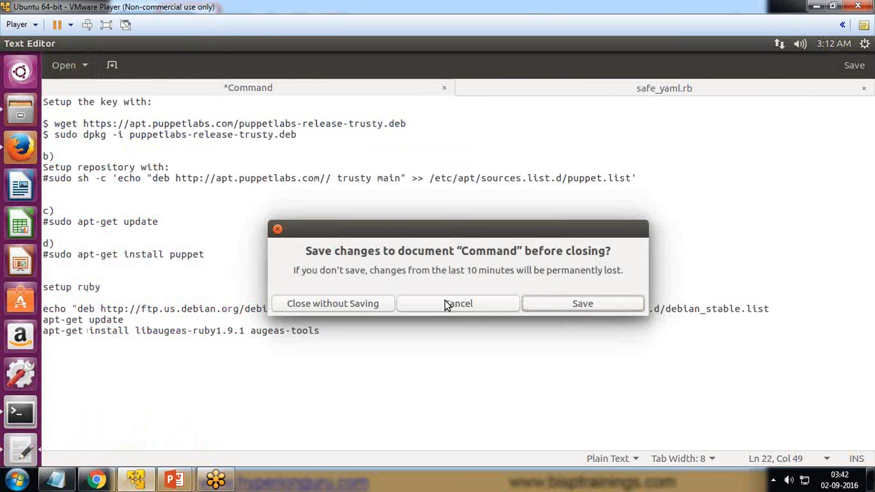
click(457, 303)
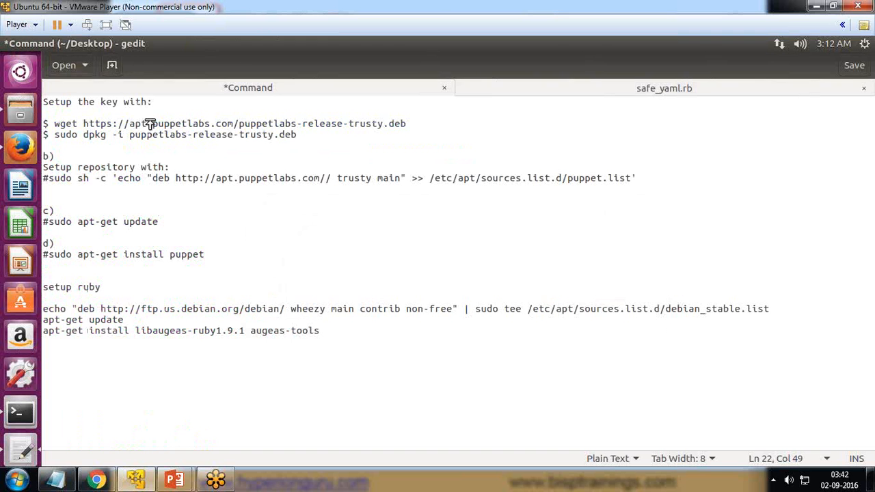
mouse_move(865, 308)
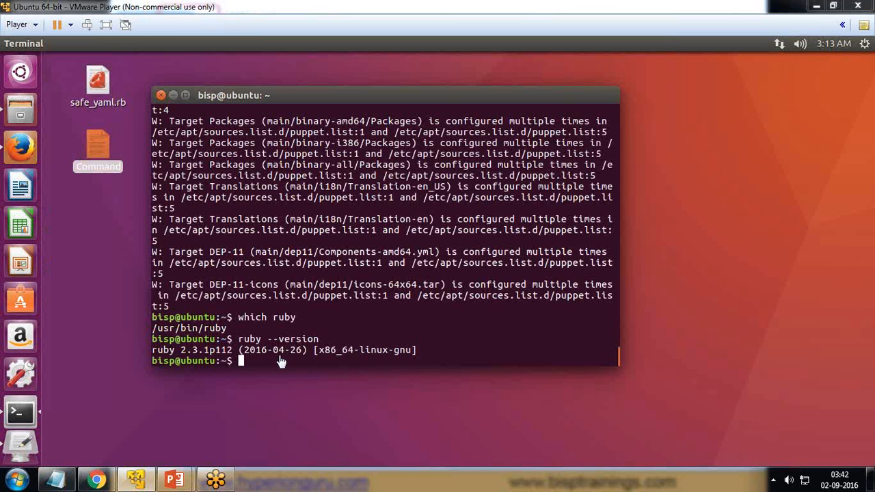
mouse_move(279, 355)
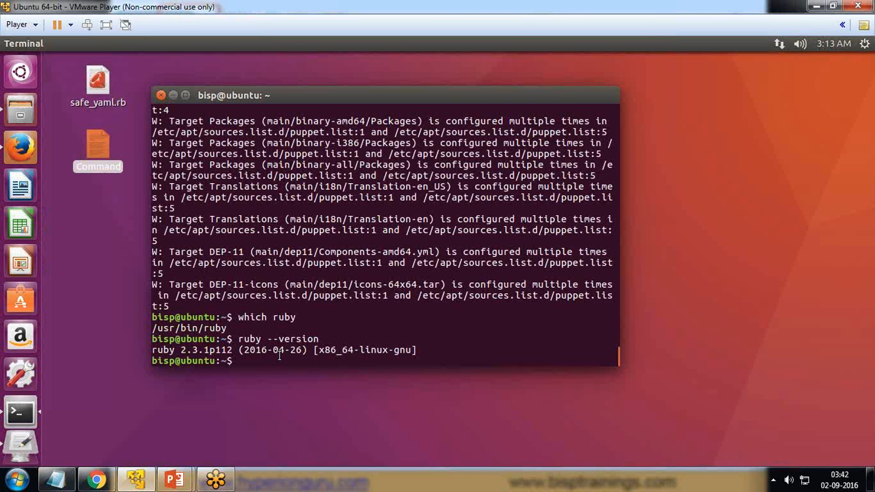
Step: Run sudo apt-get install puppet, which reports puppet 3.8.7 is already the newest version
text(sud)
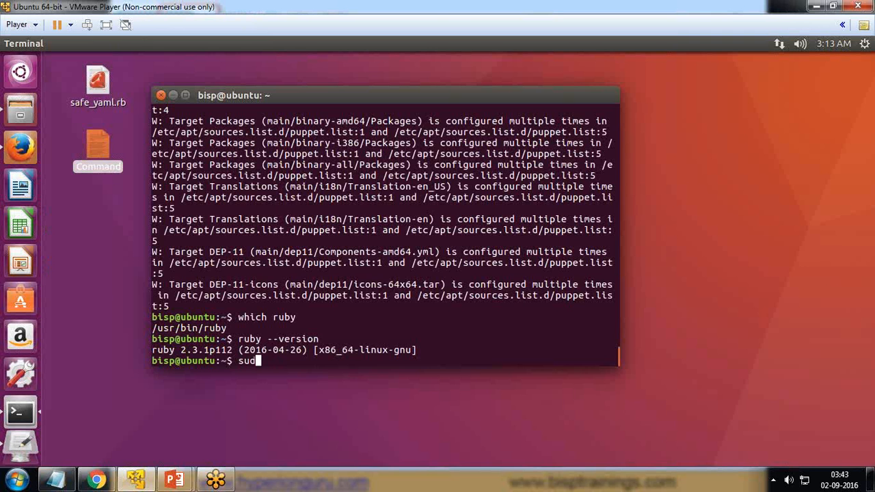
text(o apt-)
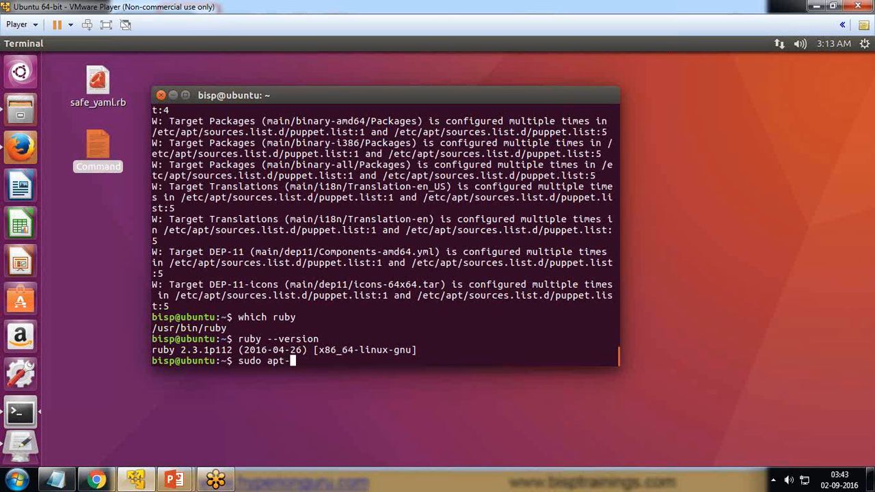
text(get install puppet)
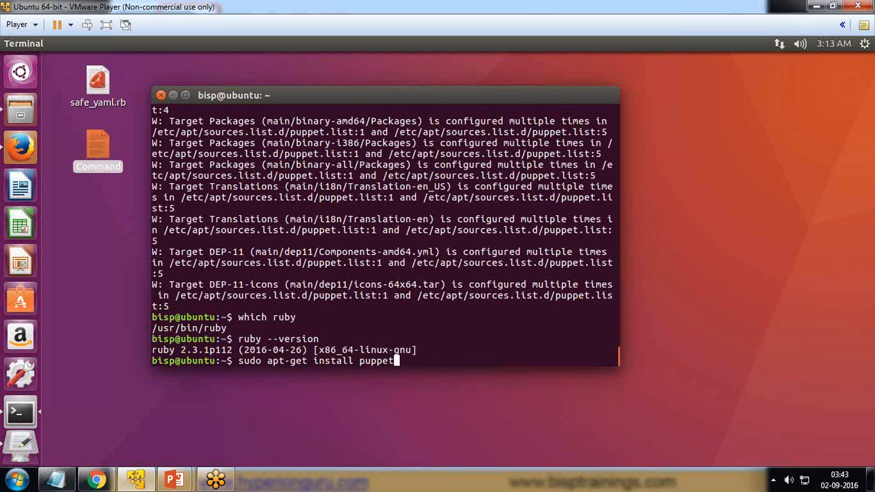
key(Return)
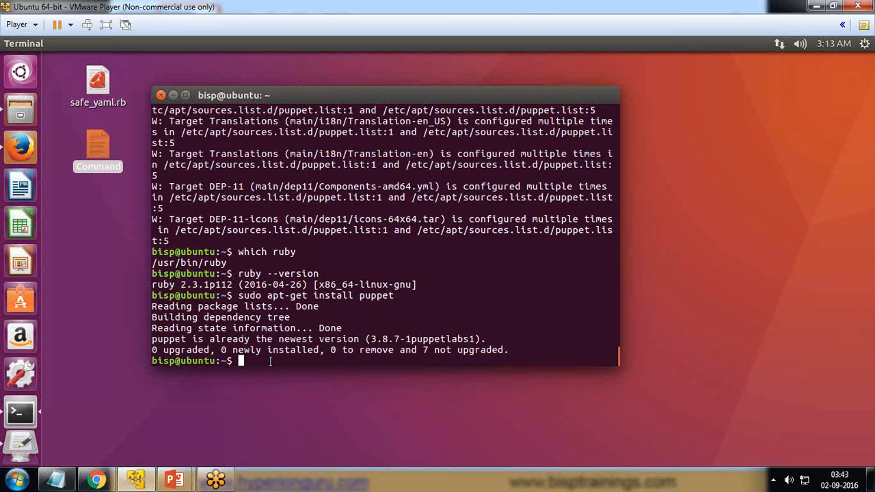
text(puu)
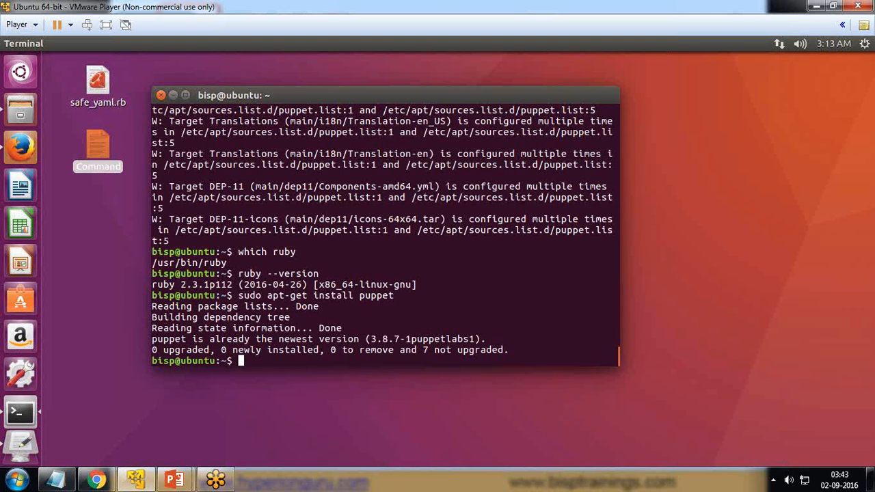
Step: Run puppet and puppet --version to confirm 3.8.7, then check the working directory is /home/bisp
text(puppet)
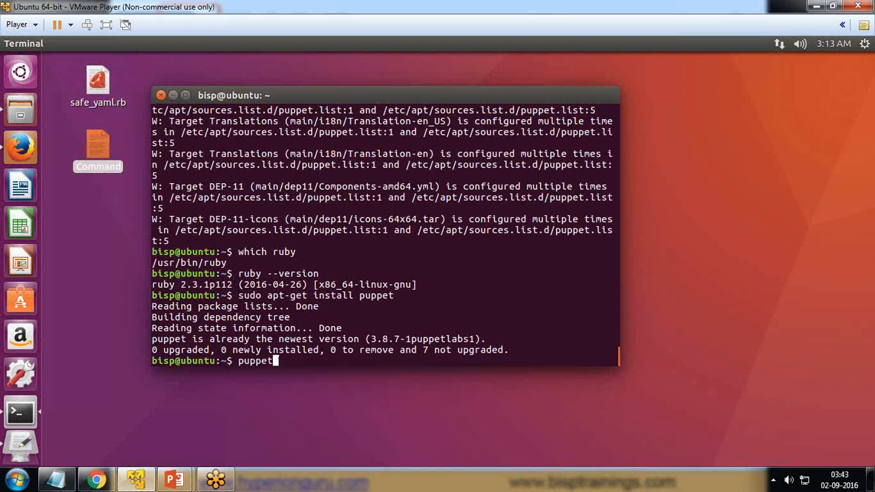
key(Return)
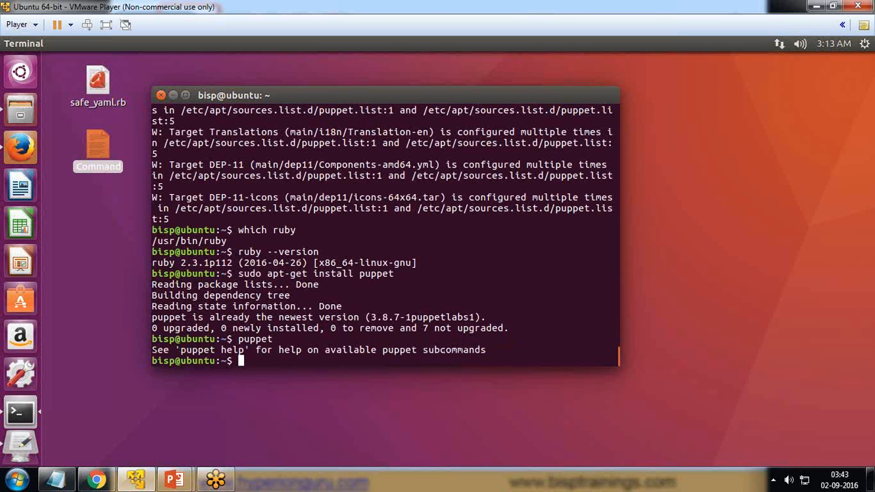
text(puppet--)
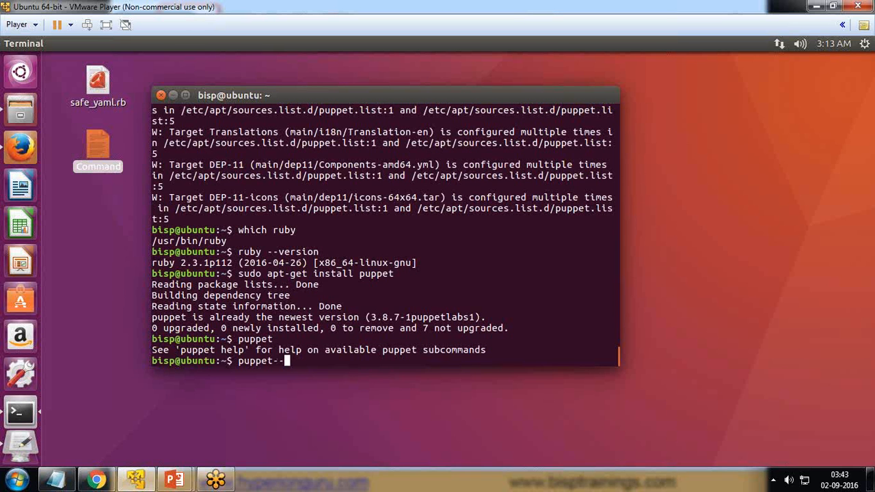
key(BackSpace)
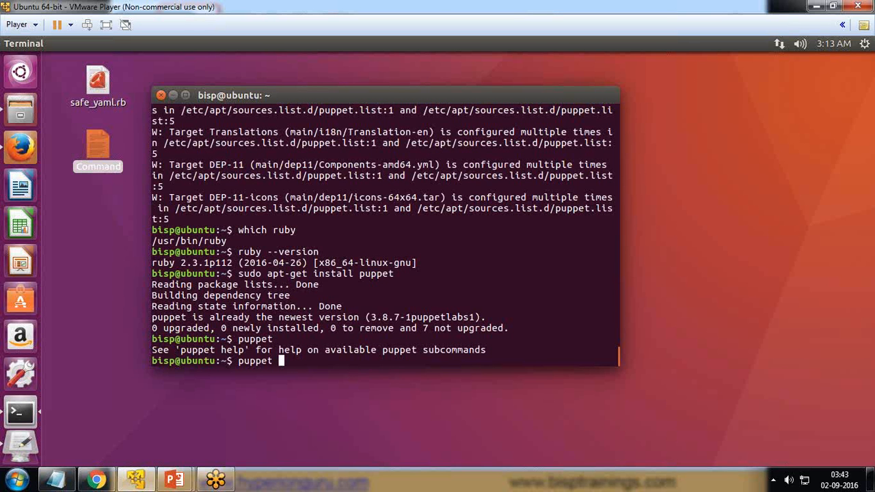
text(--version)
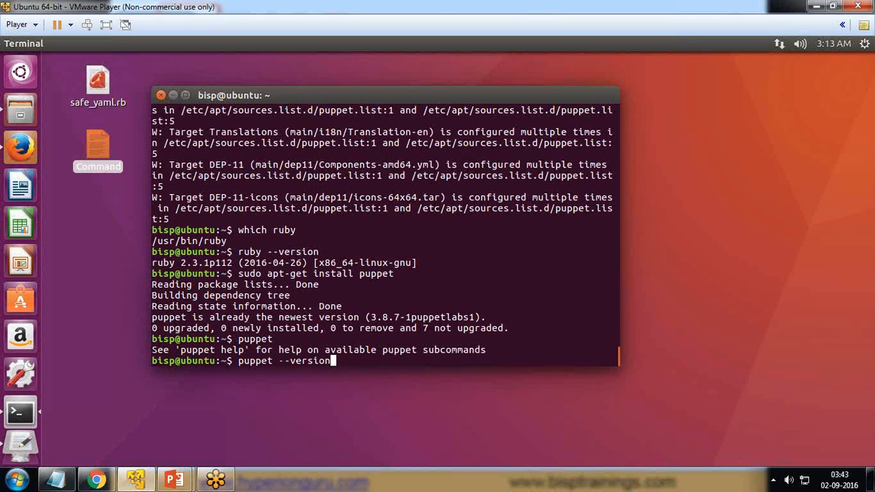
key(Return)
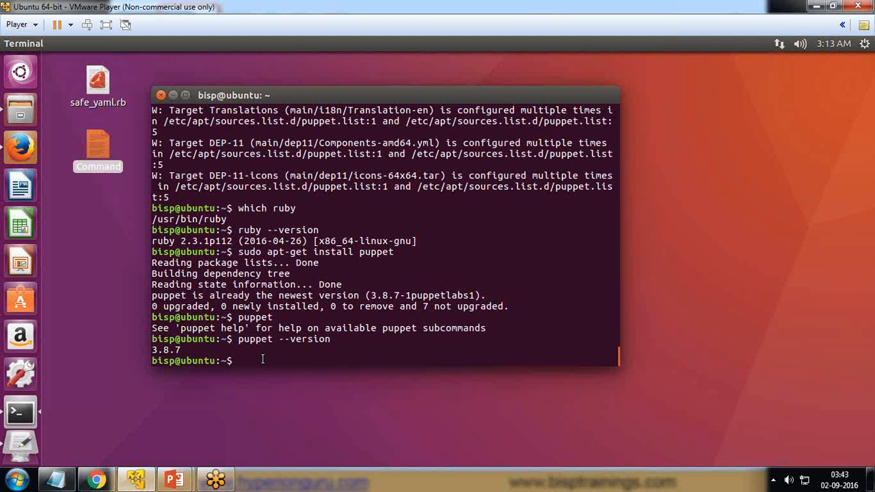
mouse_move(103, 214)
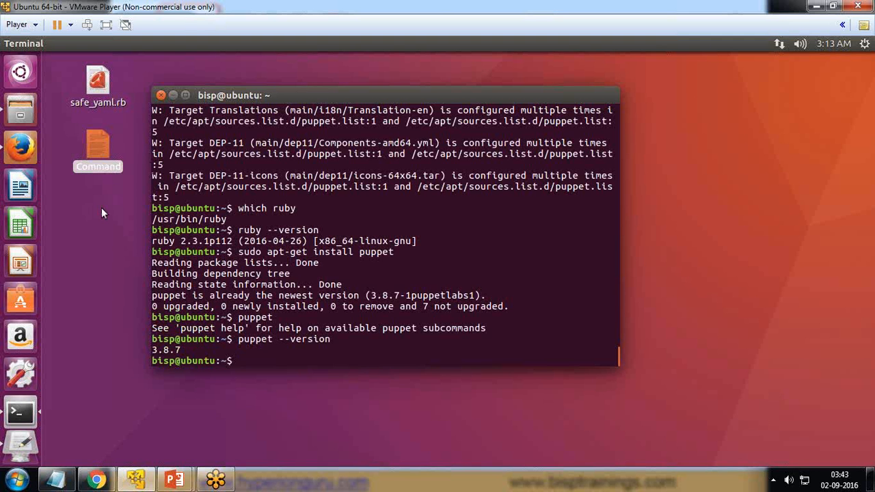
mouse_move(21, 71)
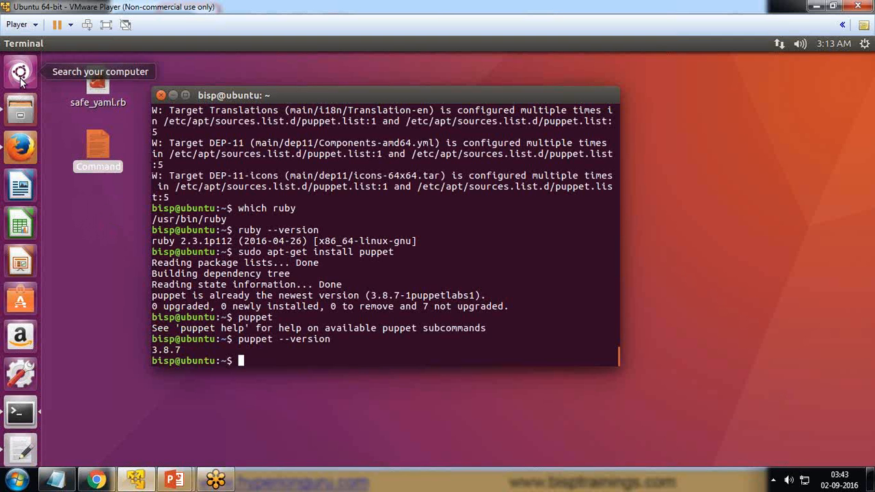
mouse_move(265, 358)
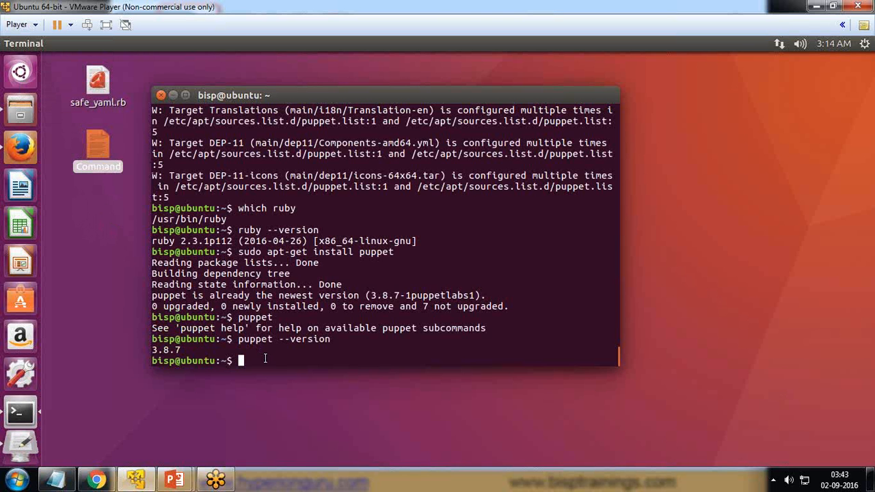
mouse_move(743, 313)
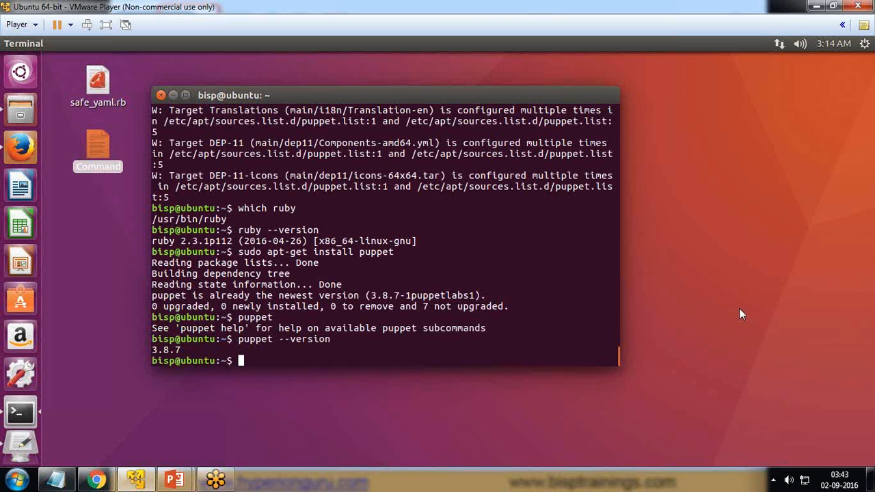
mouse_move(259, 358)
text(pwd)
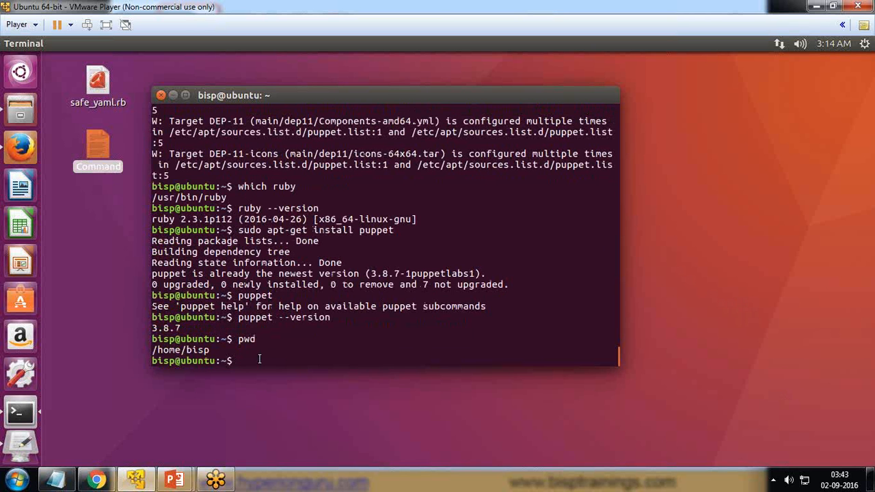
double_click(246, 339)
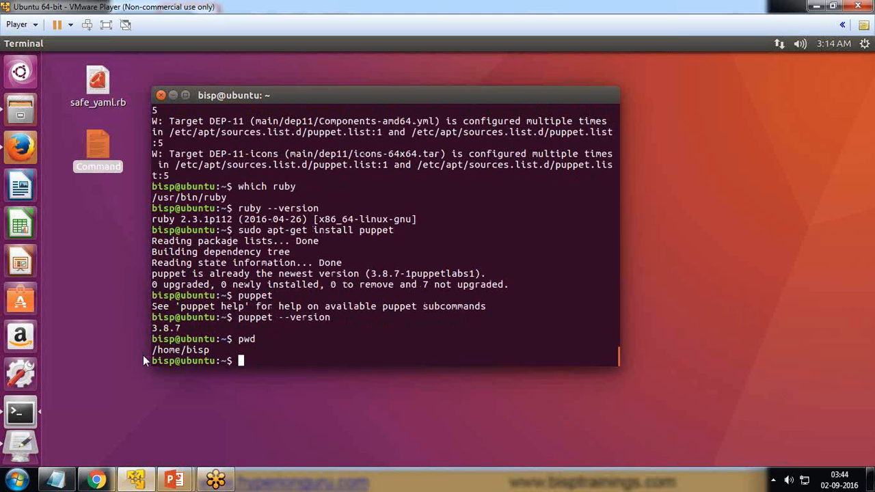
mouse_move(170, 361)
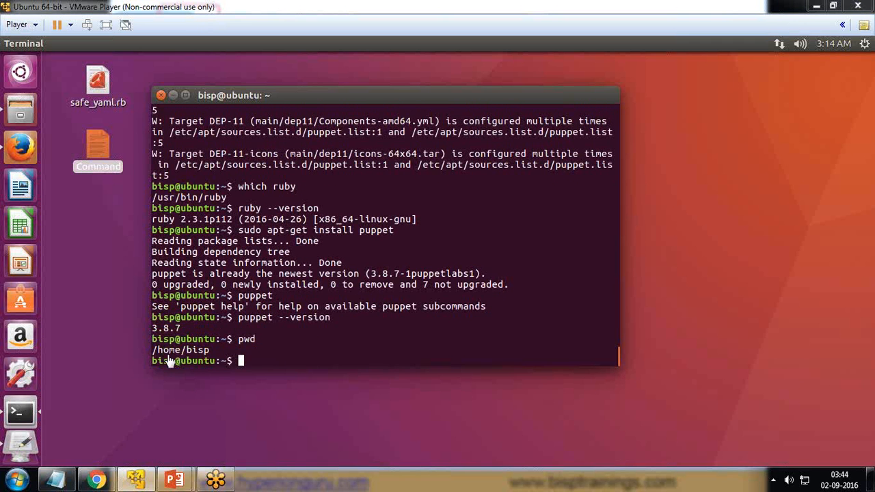
mouse_move(22, 115)
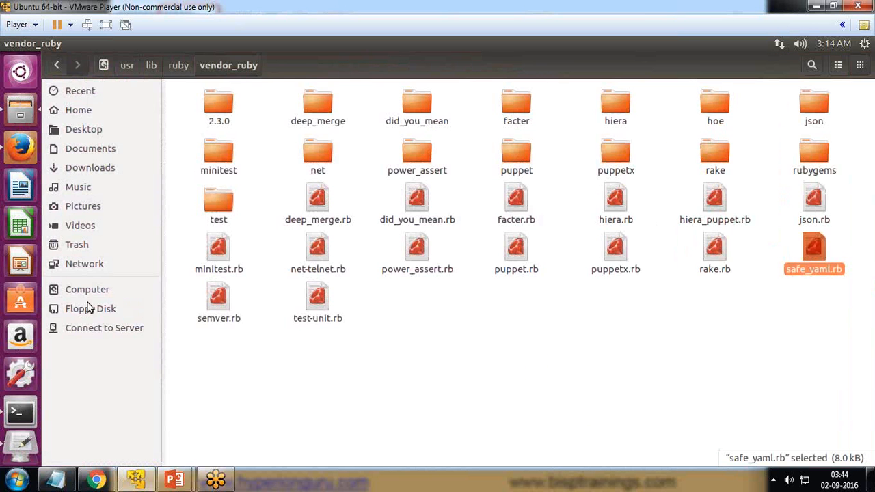
Step: Create a new empty document named bisppuppet-test.pp in Home and open it in gedit
click(88, 290)
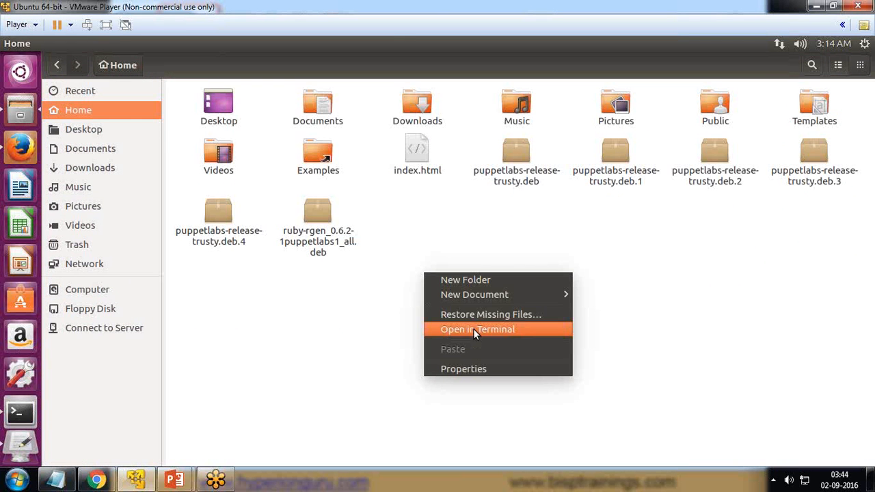
click(475, 295)
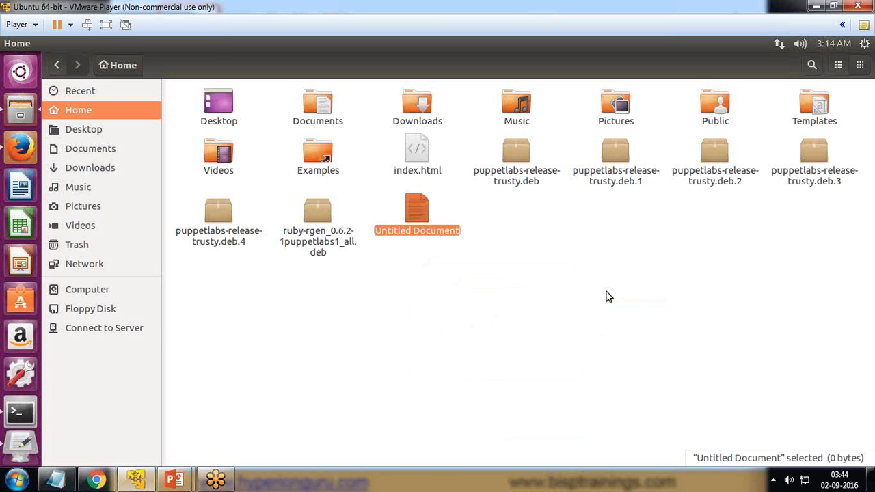
text(bisp)
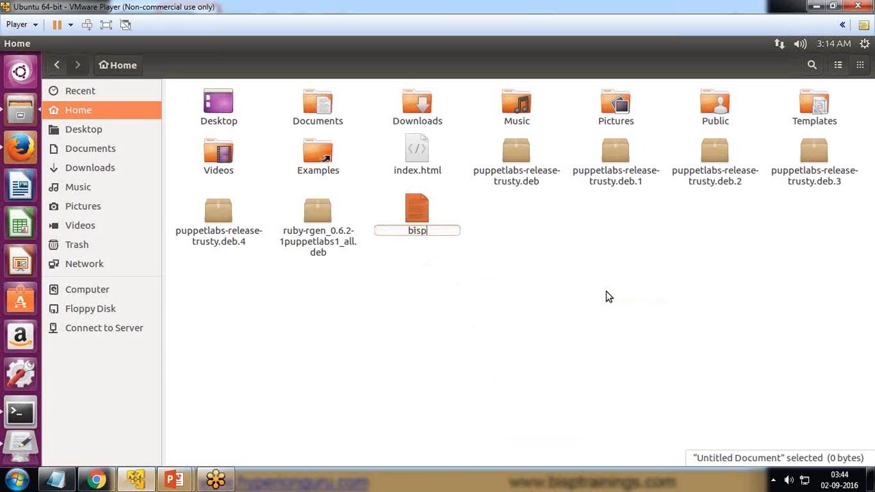
text(puppet)
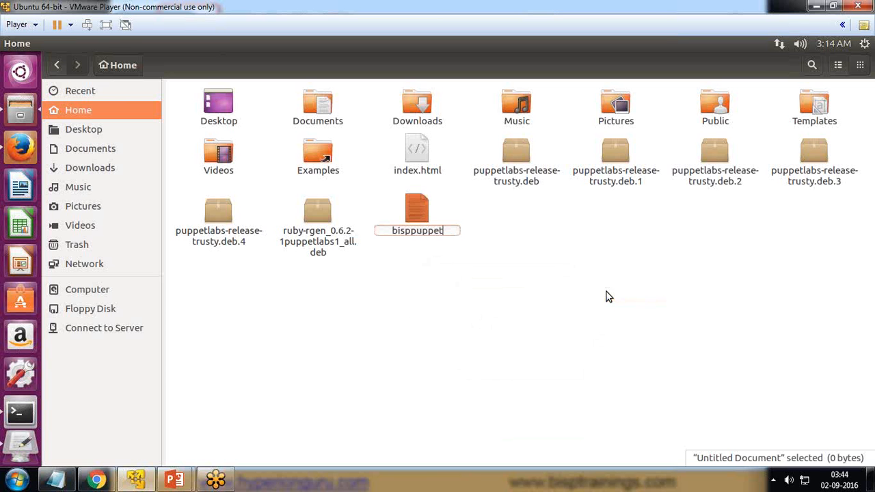
text(-test.pp)
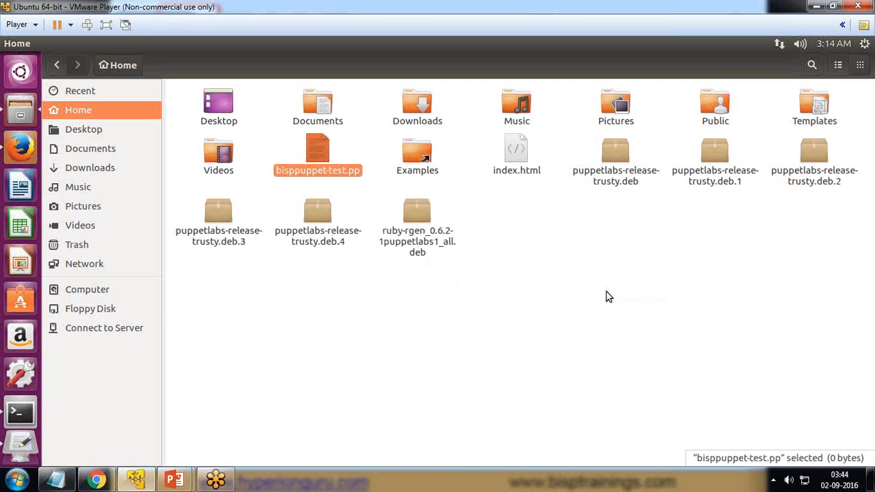
double_click(318, 153)
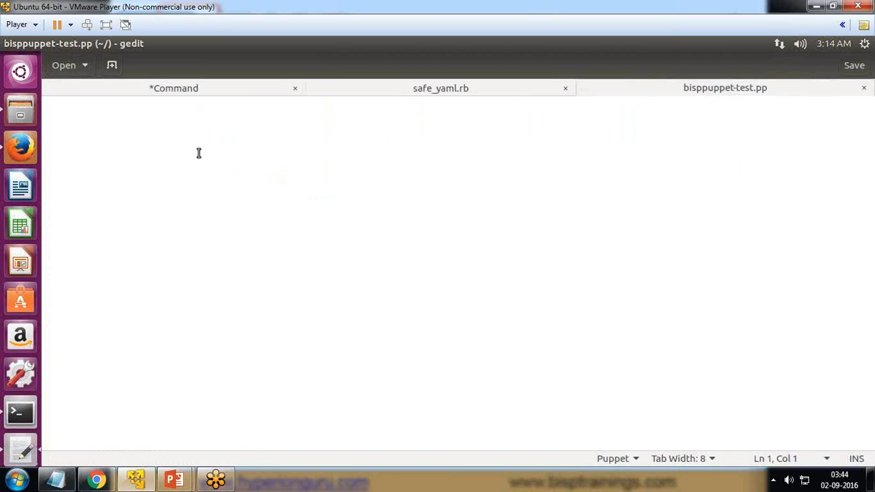
Step: Write notify {"Welcome to BISPSolutions"} in the manifest, save it, and return to the terminal
text(notify)
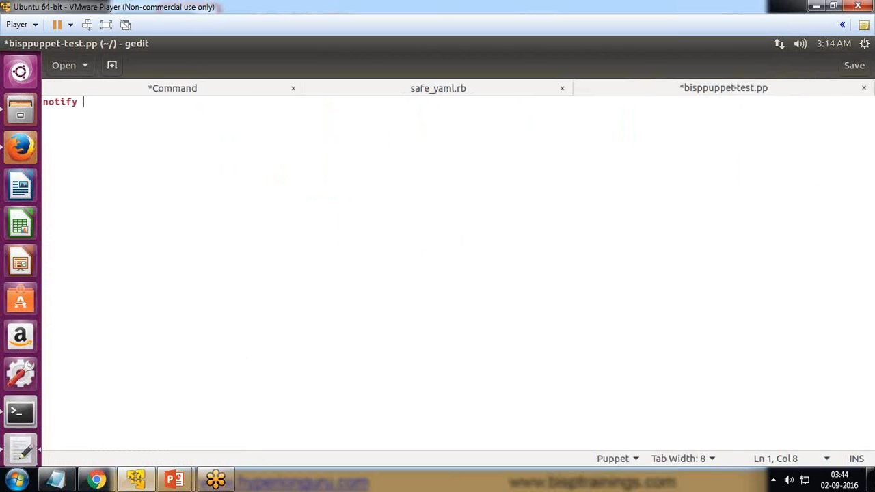
text({})
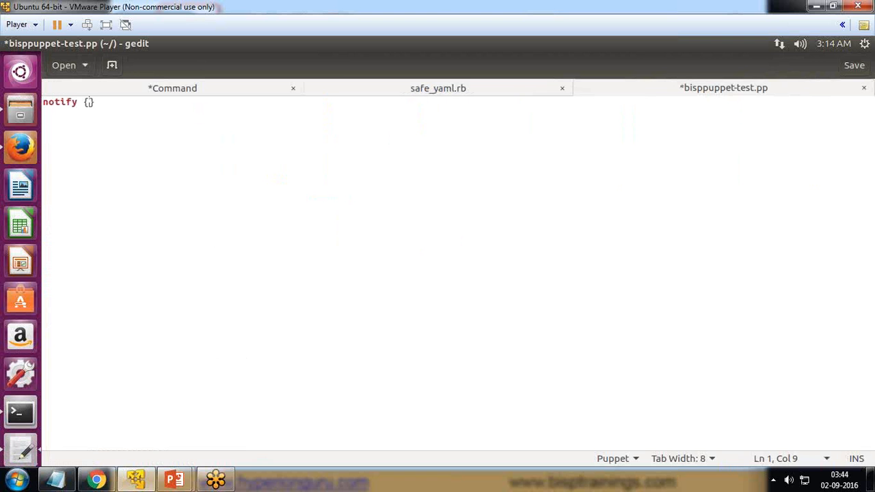
text("")
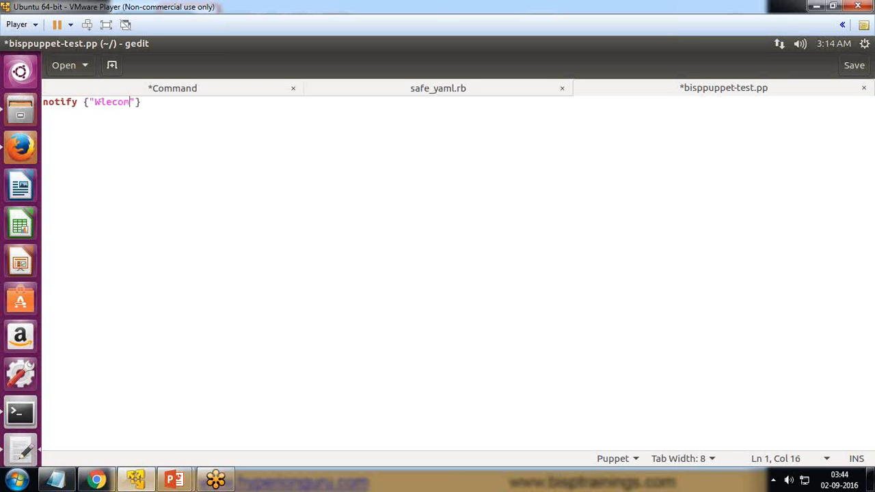
text(e)
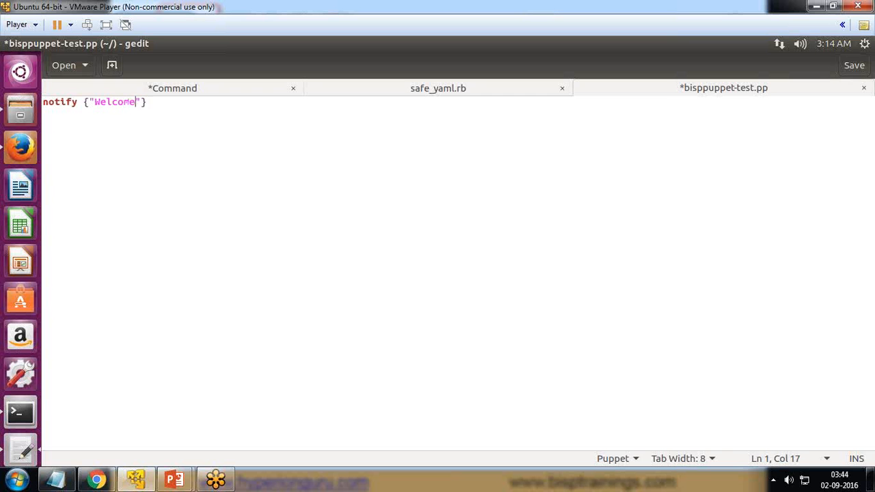
text(to BISP)
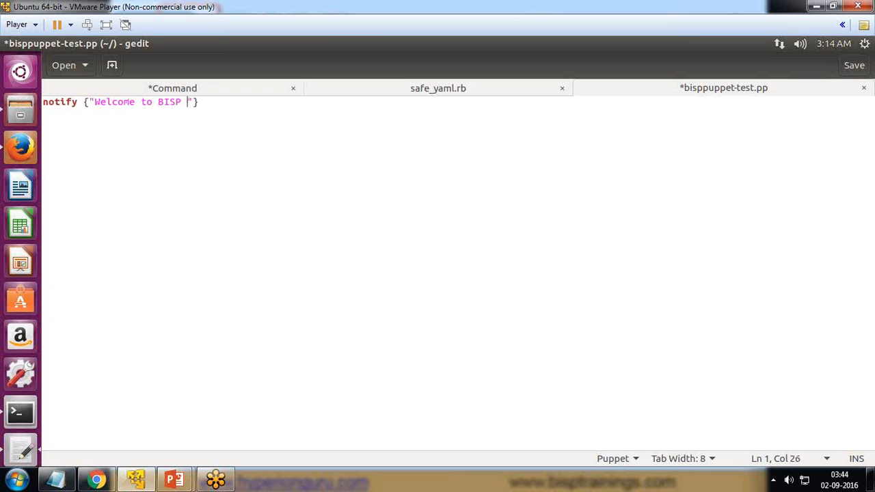
text(Solutio)
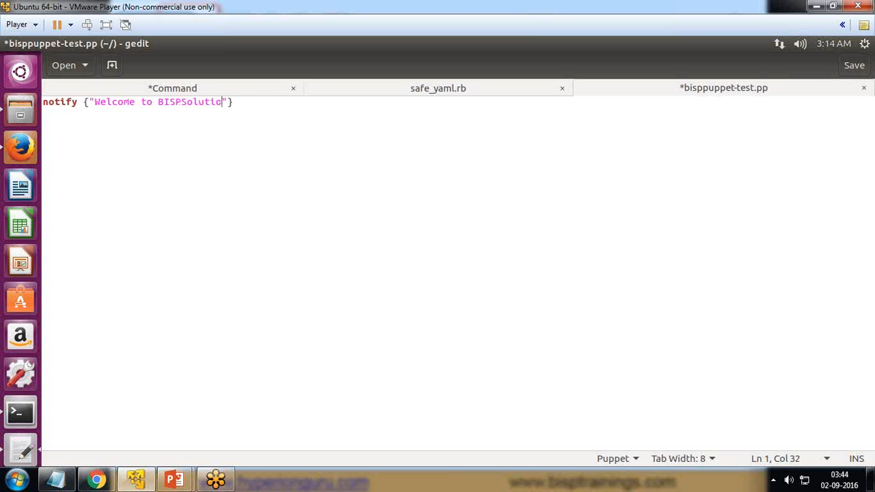
text(ns)
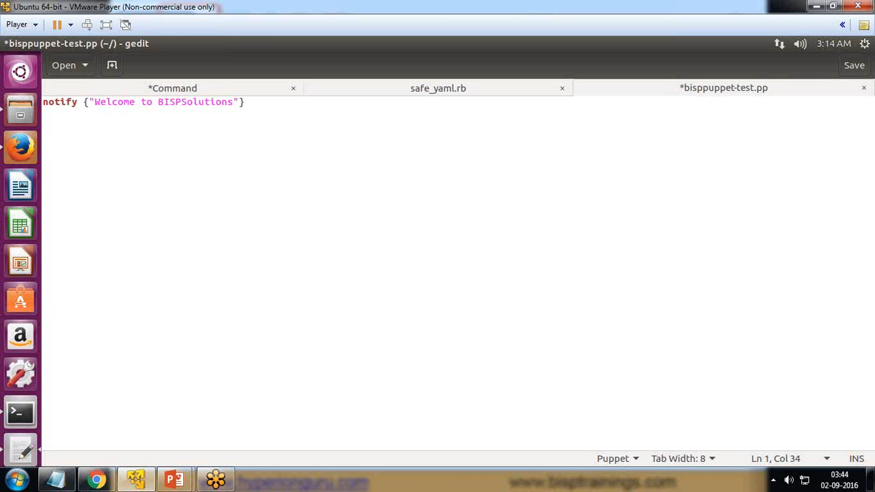
click(853, 66)
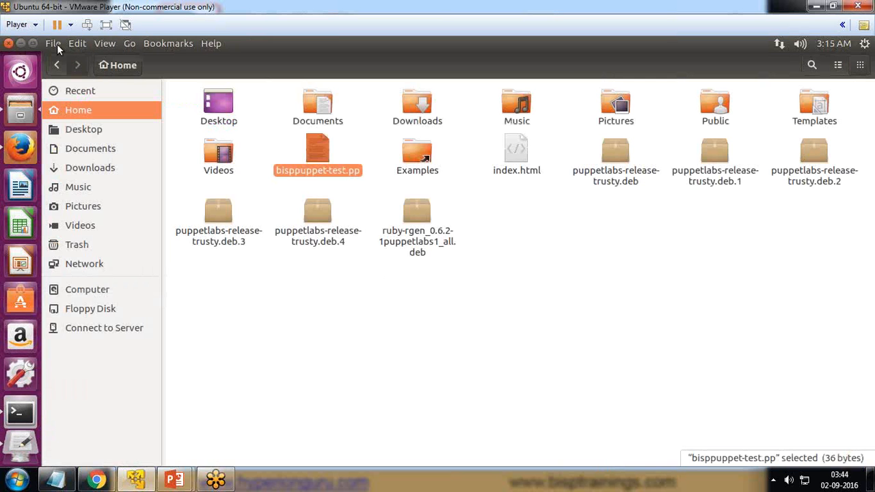
click(19, 412)
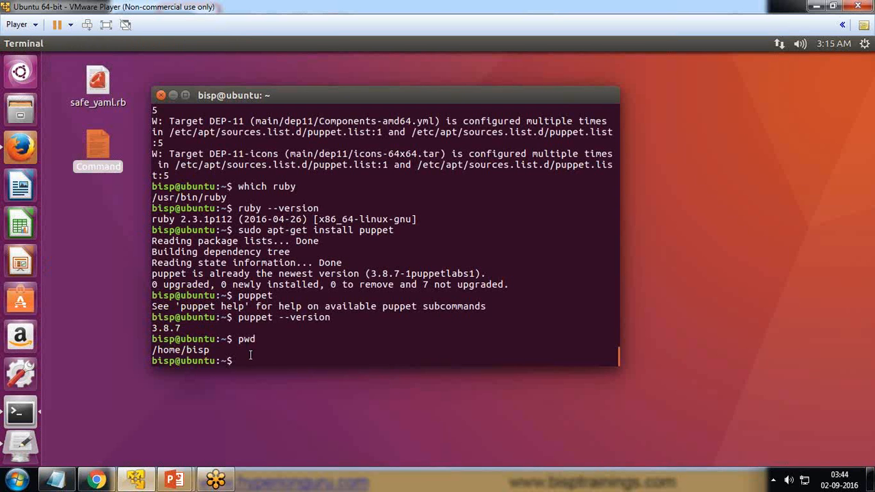
Step: List the home directory with ls to confirm bisppuppet-test.pp is present
text(pu)
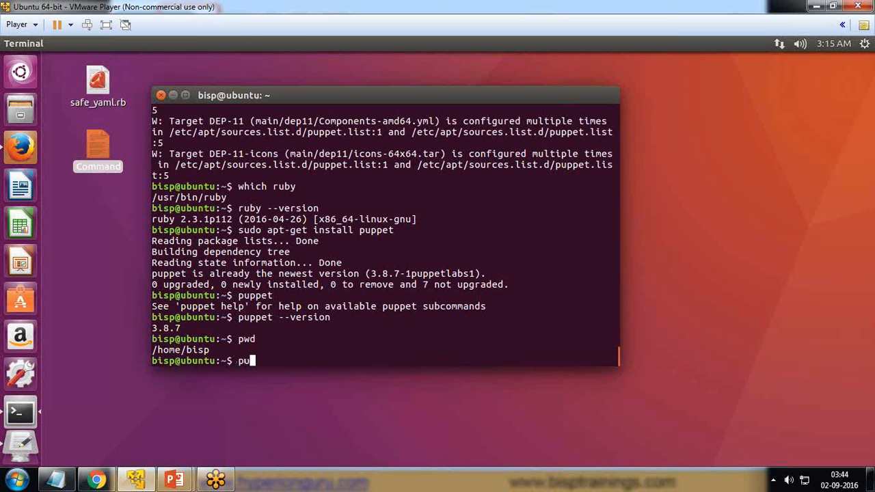
text(puppet a)
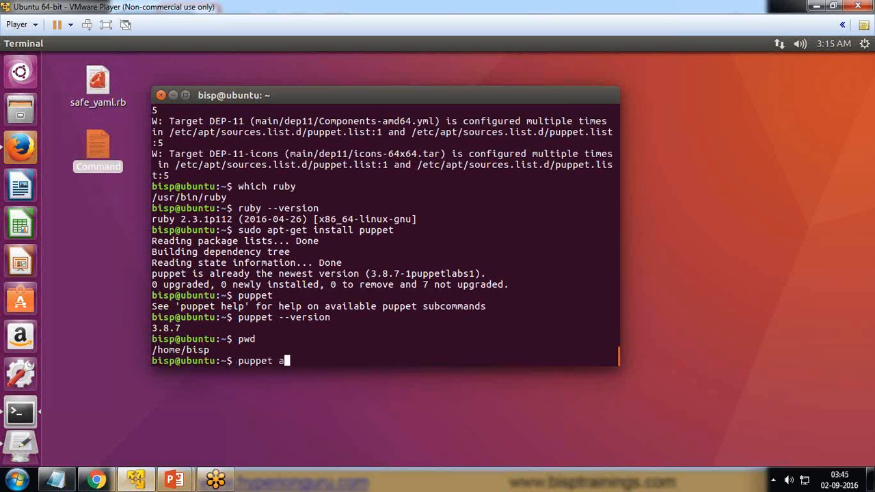
text(pply)
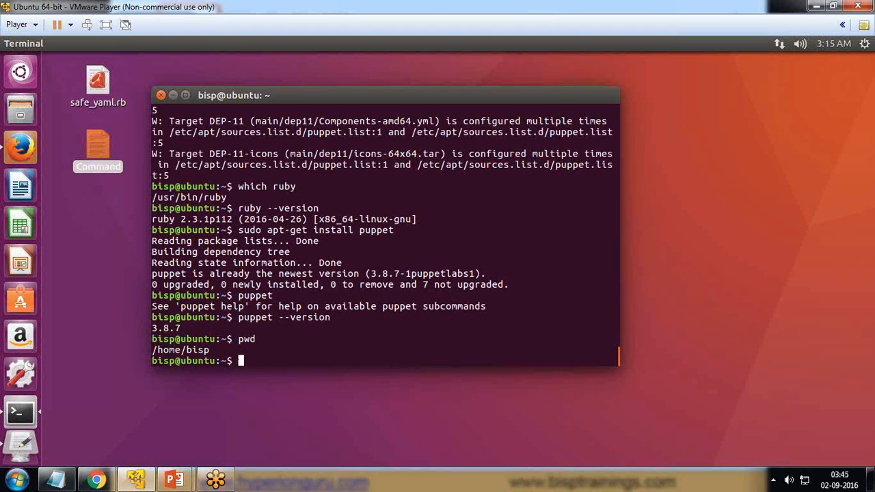
text(ls)
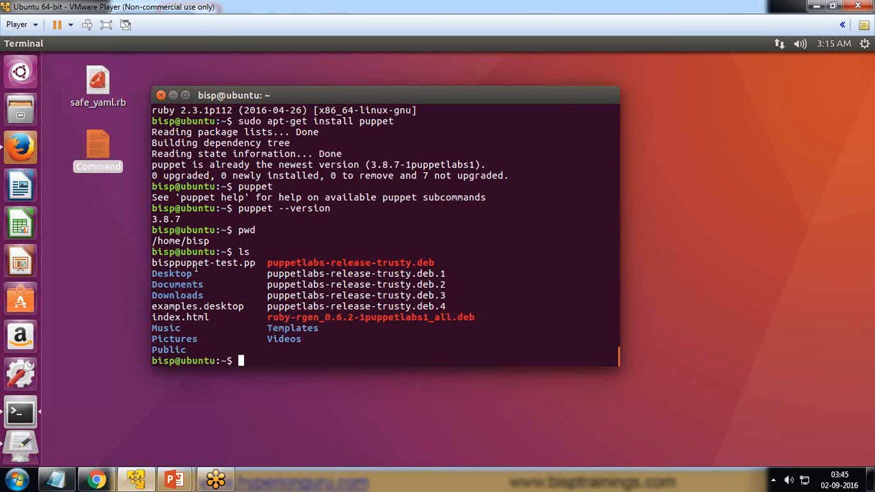
double_click(203, 262)
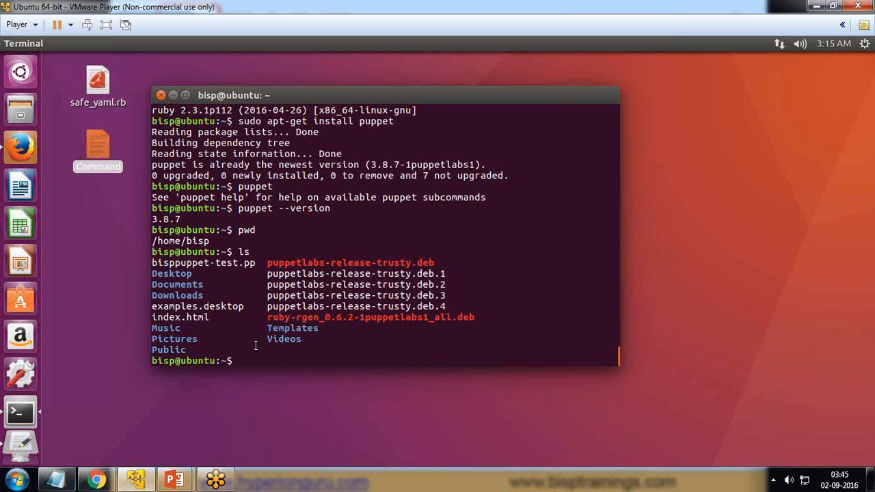
Step: Run puppet apply bisppuppet-test.pp to apply the manifest
text(puppet app)
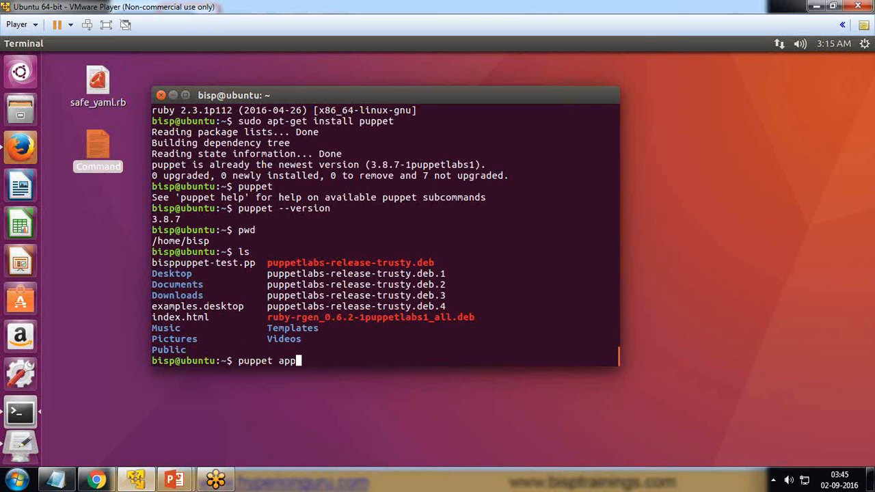
text(ly bisp)
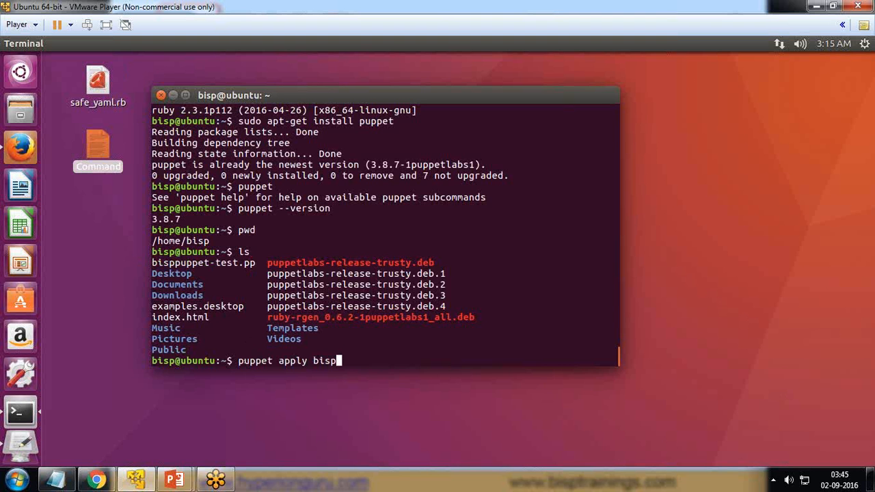
text(puppet)
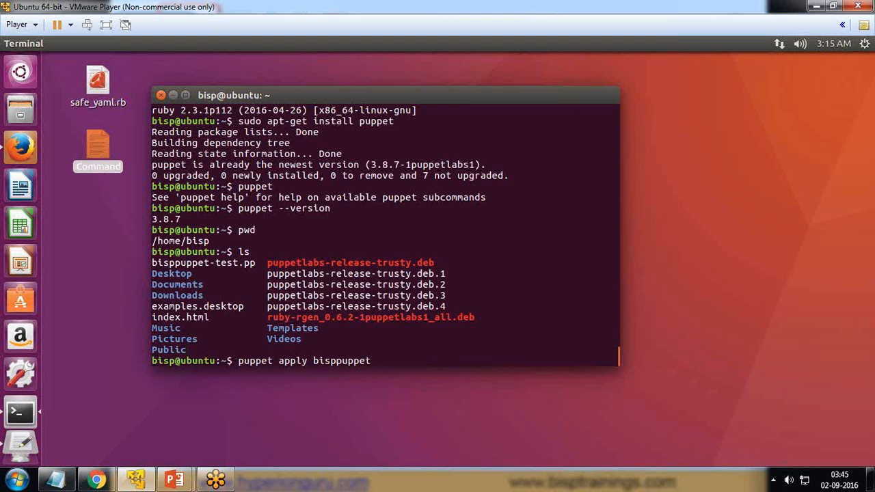
text(-test)
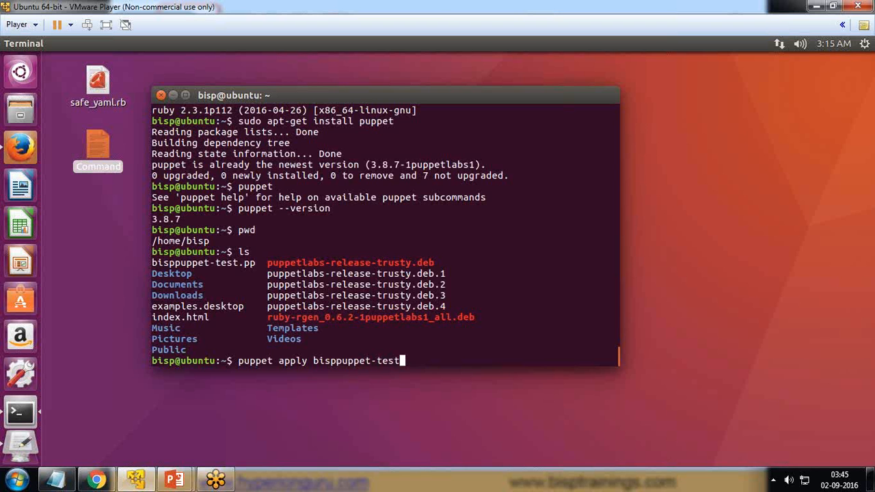
text(.pp)
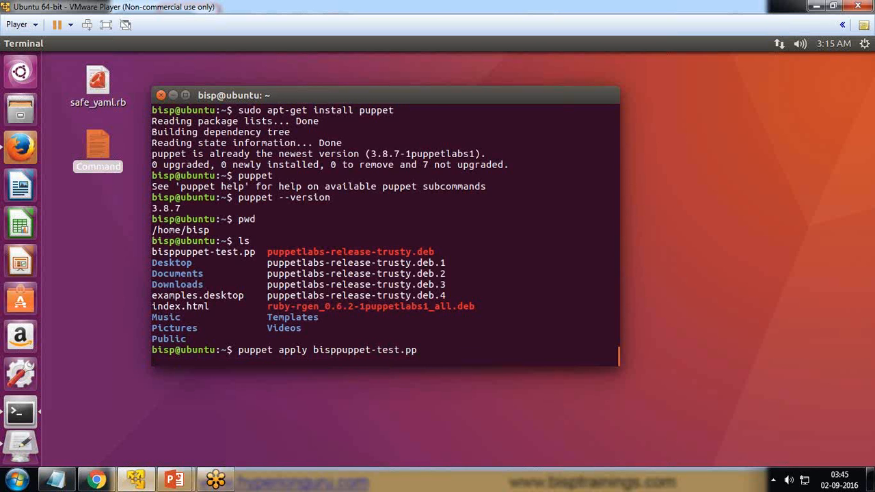
key(Return)
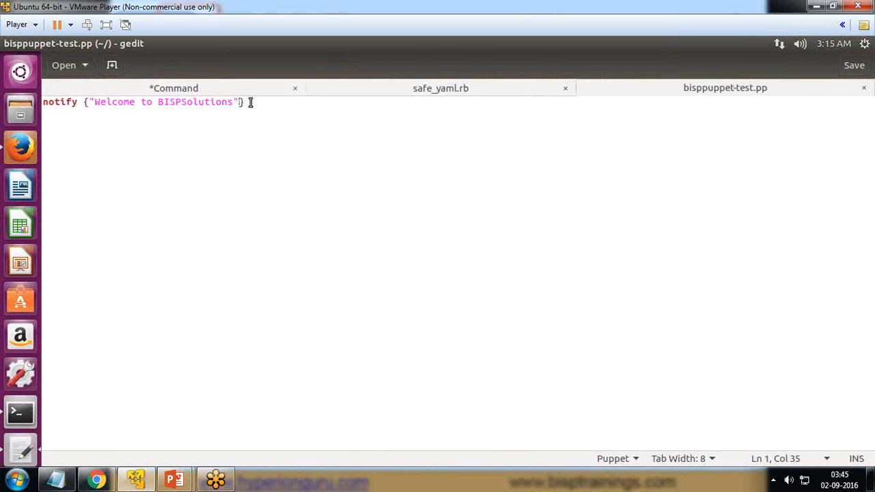
Step: Add a colon after the welcome message string, save the manifest, and switch back to the terminal
text(:)
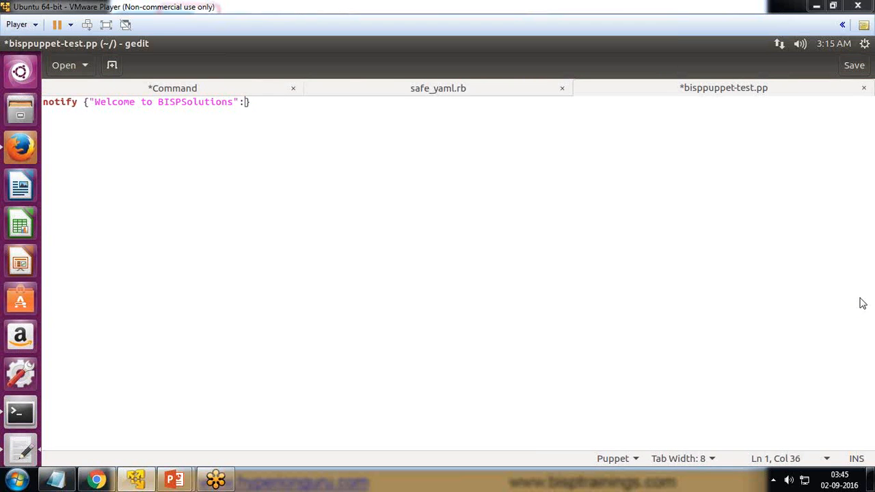
click(853, 66)
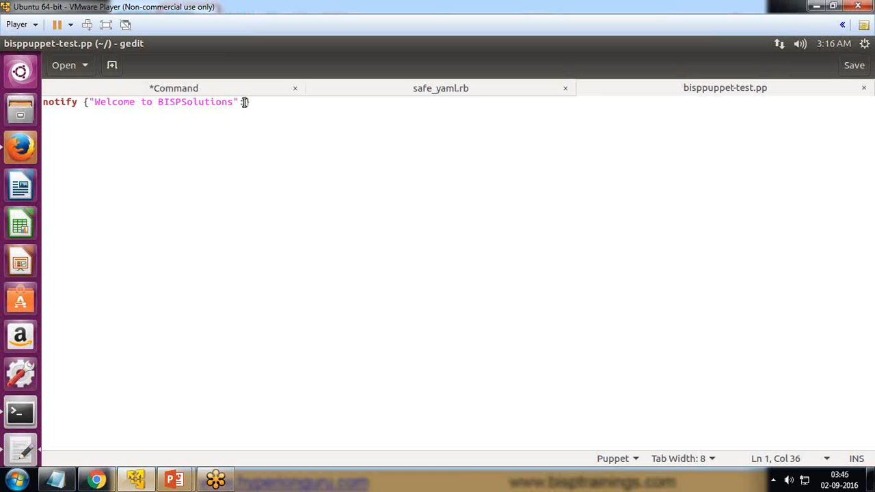
click(19, 410)
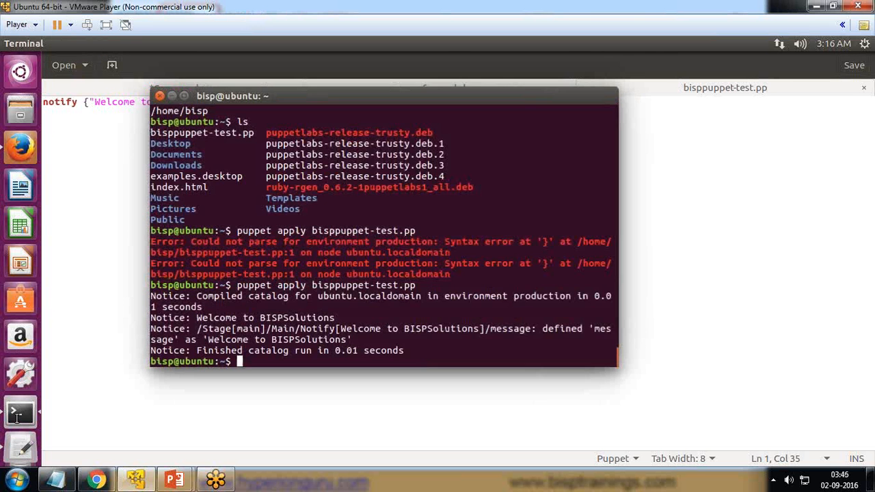
double_click(249, 284)
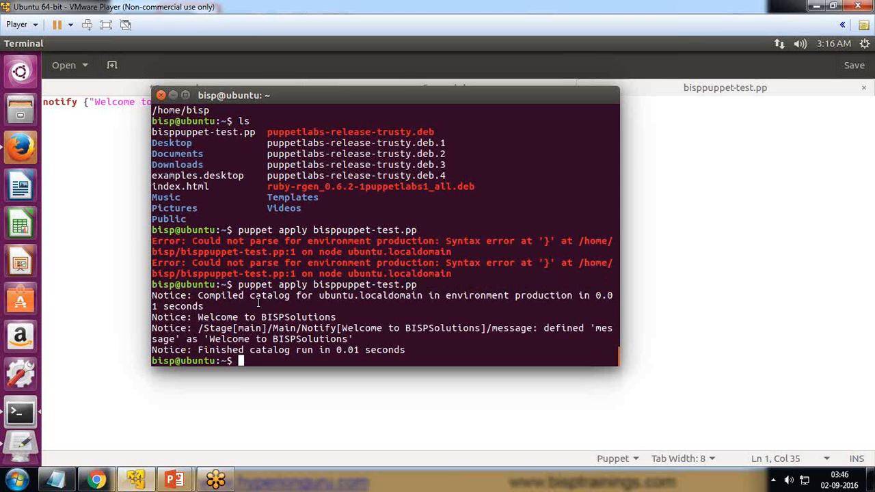
mouse_move(299, 331)
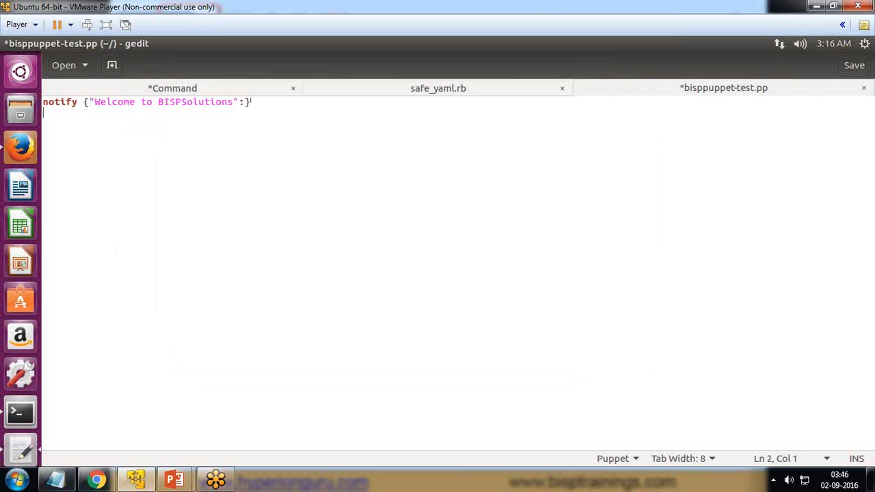
Step: Extend the message with 'and Hostname on which you will be working on is ${hostname}' and close the quote
key(BackSpace)
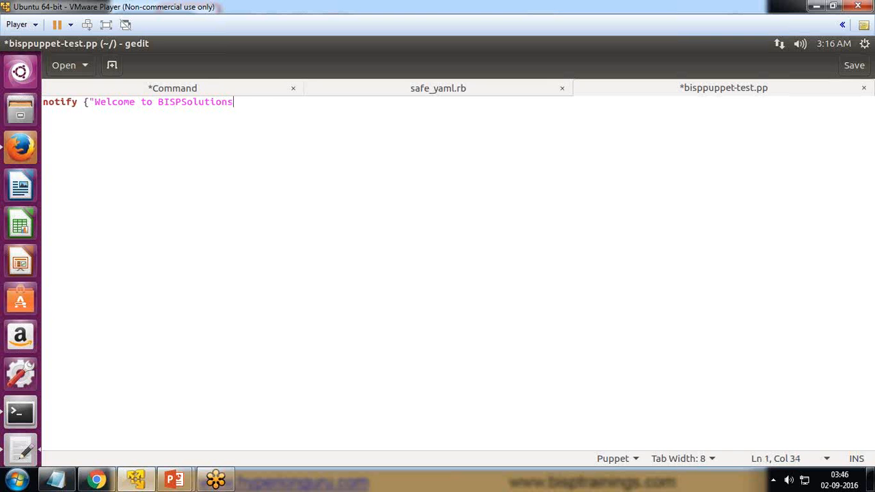
text(and)
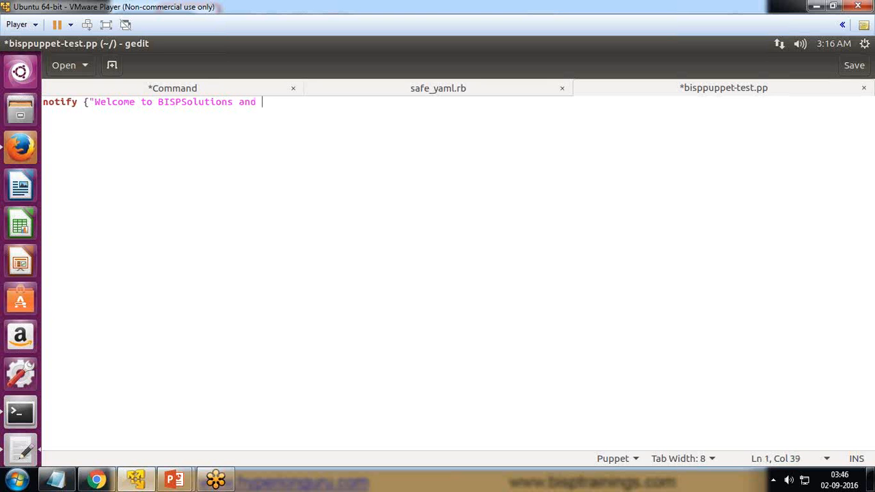
text(Hostname o)
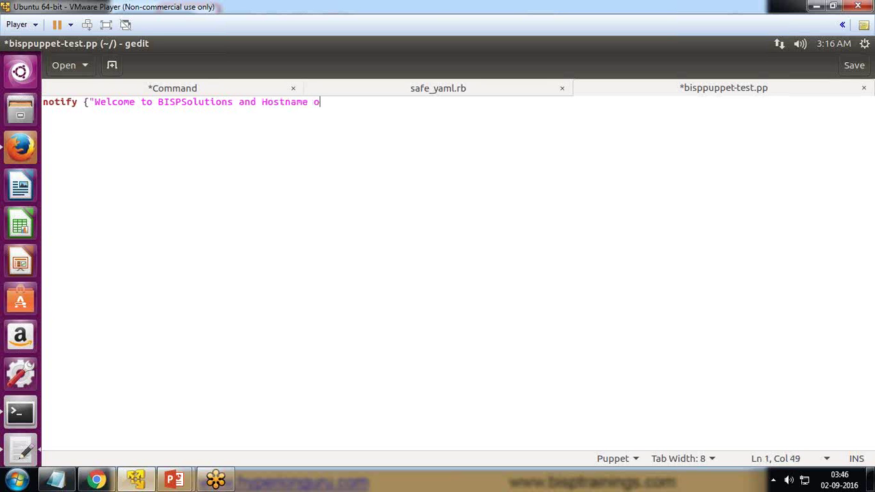
text(n which you will be working on)
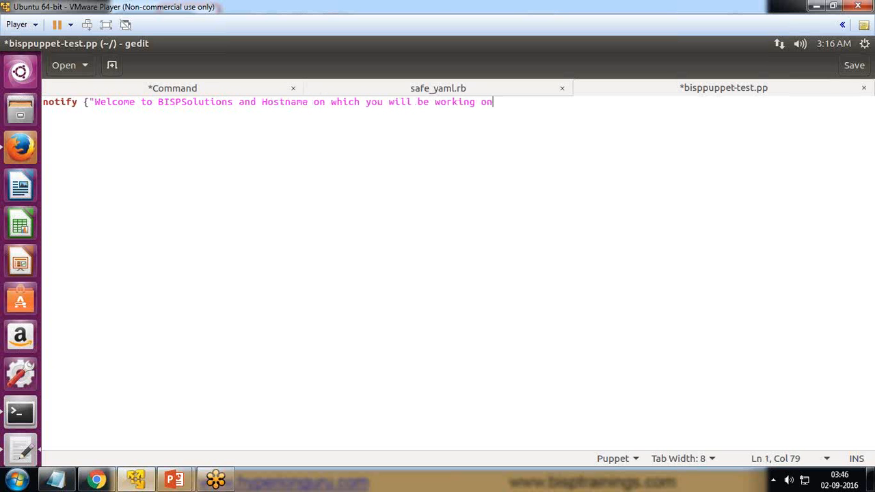
text(is {})
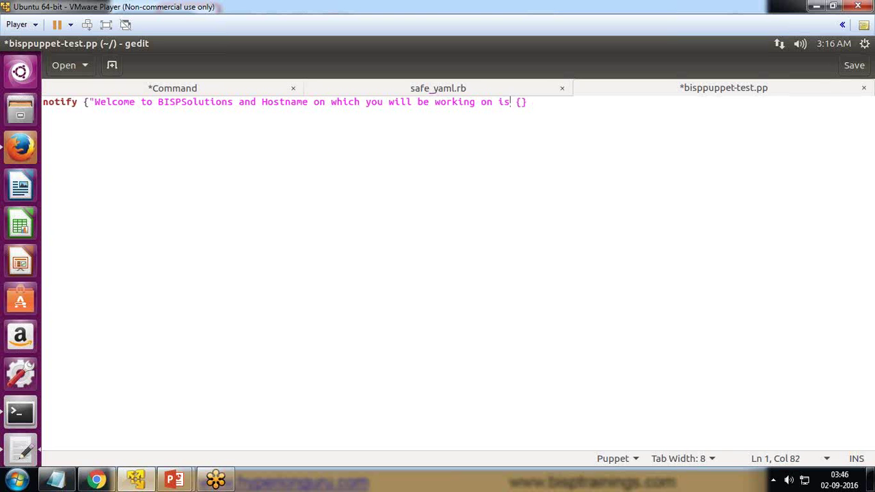
text(S)
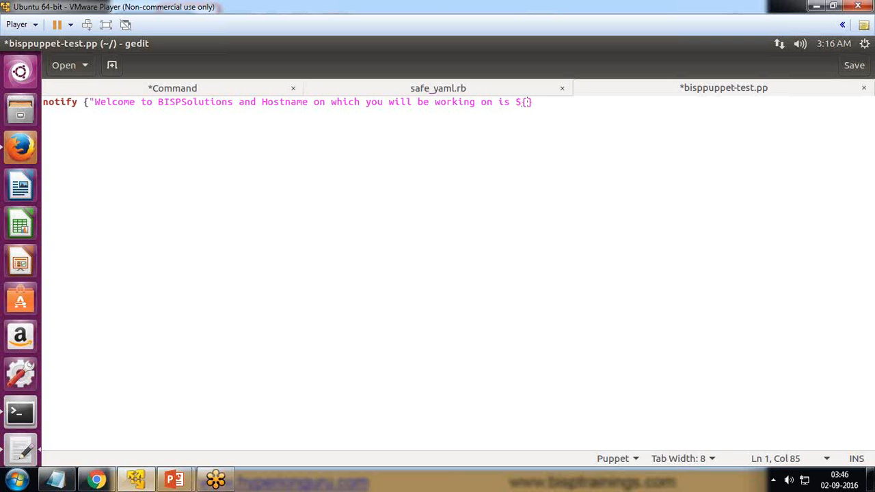
text(host)
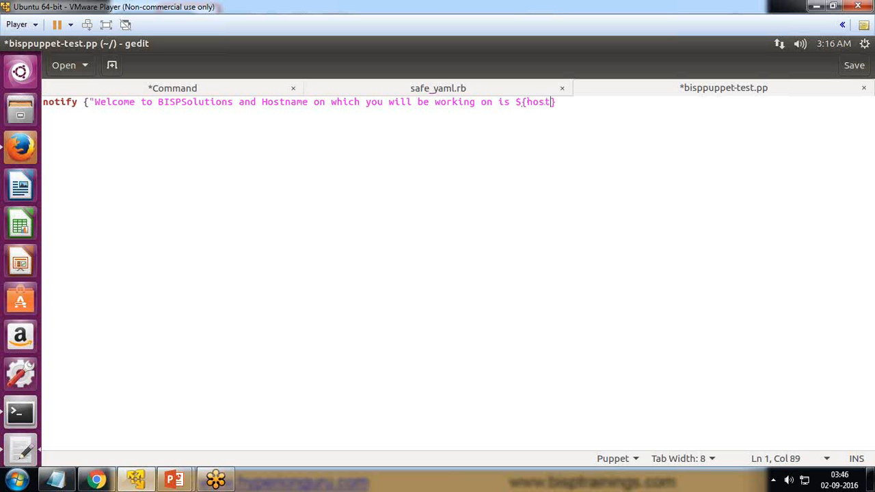
text(name)
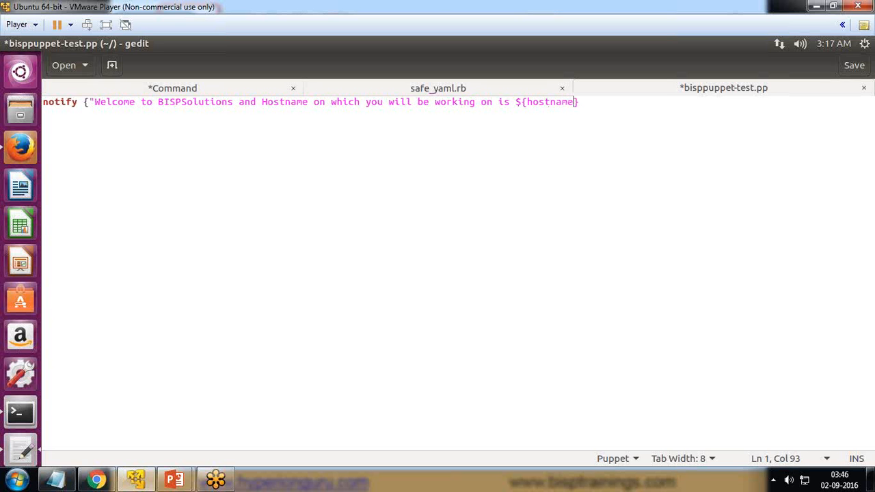
text("}")
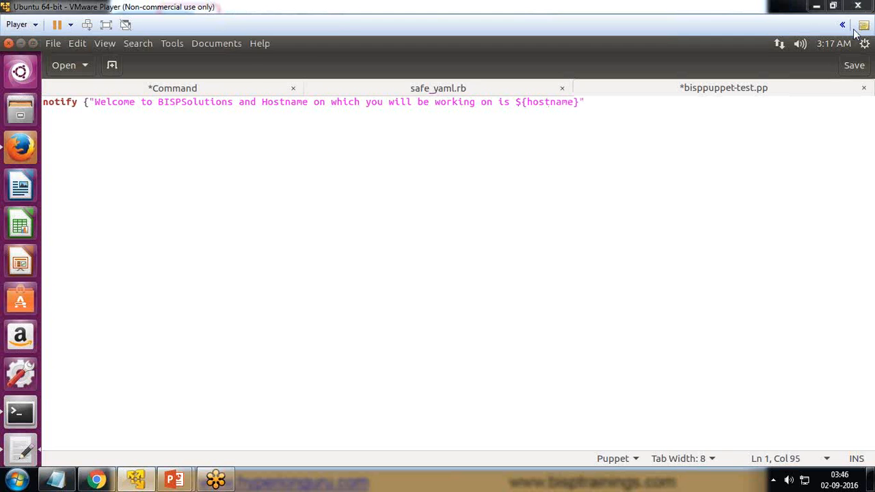
Step: Add the closing colon and brace at the end of the line and save the manifest
click(585, 102)
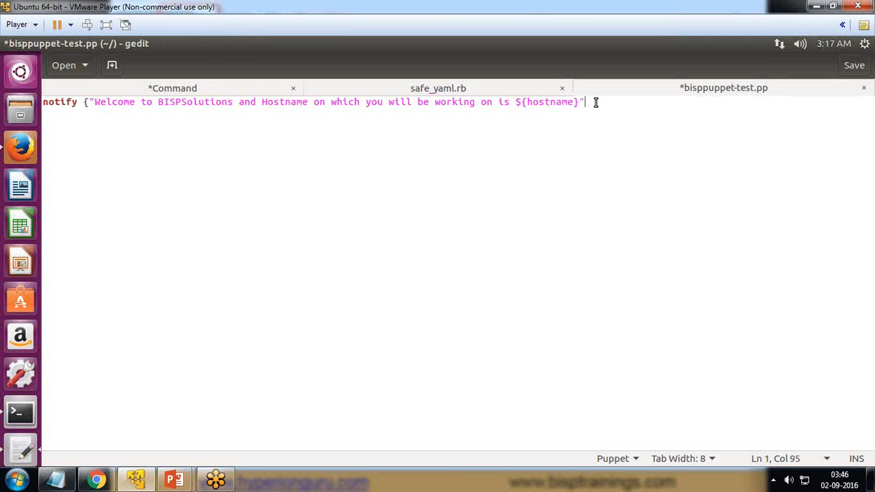
text(:)
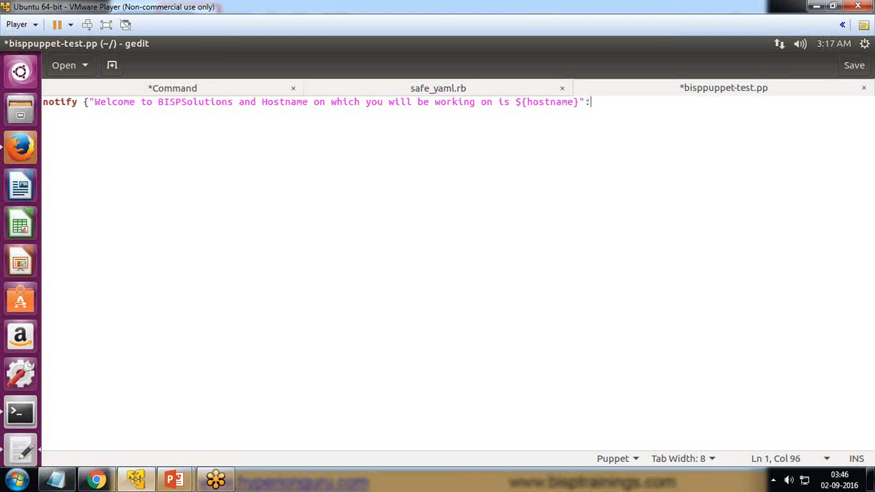
text(})
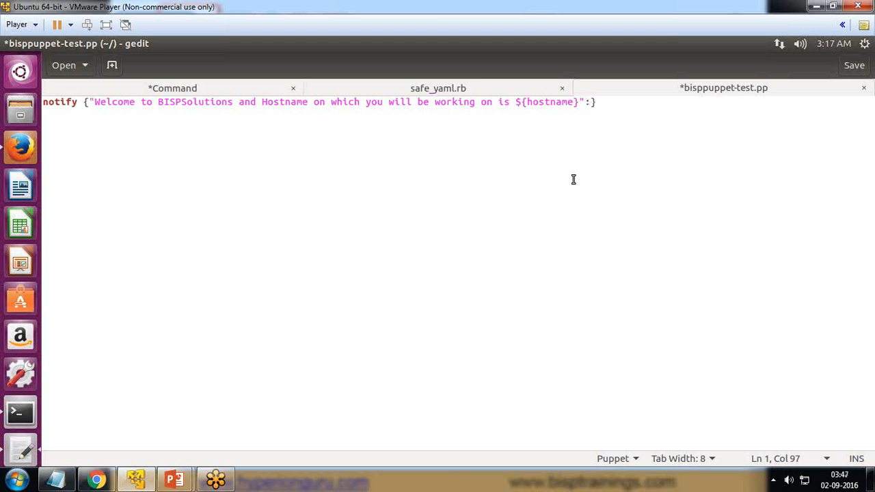
click(853, 66)
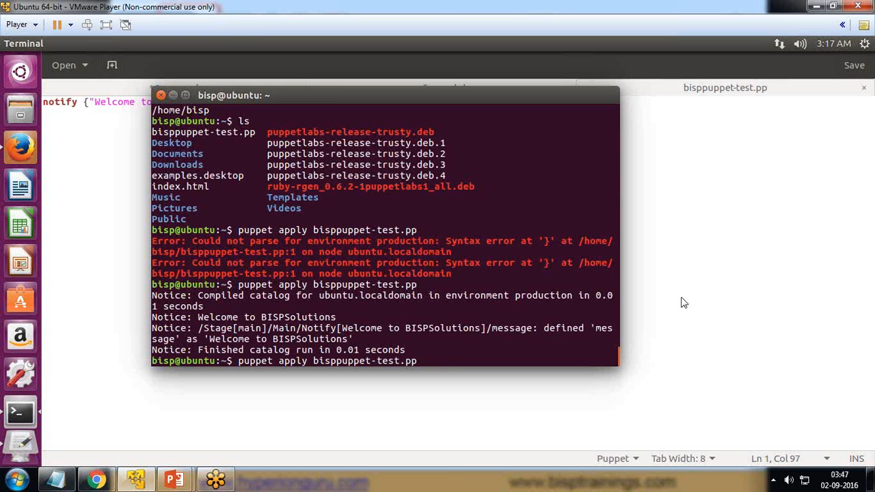
Step: Rerun puppet apply so the notice prints the welcome message with hostname resolved to ubuntu
key(Return)
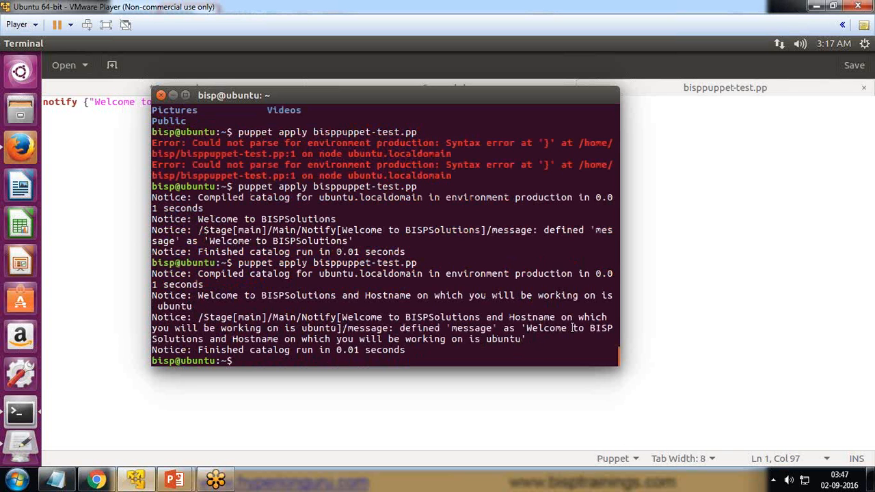
double_click(178, 340)
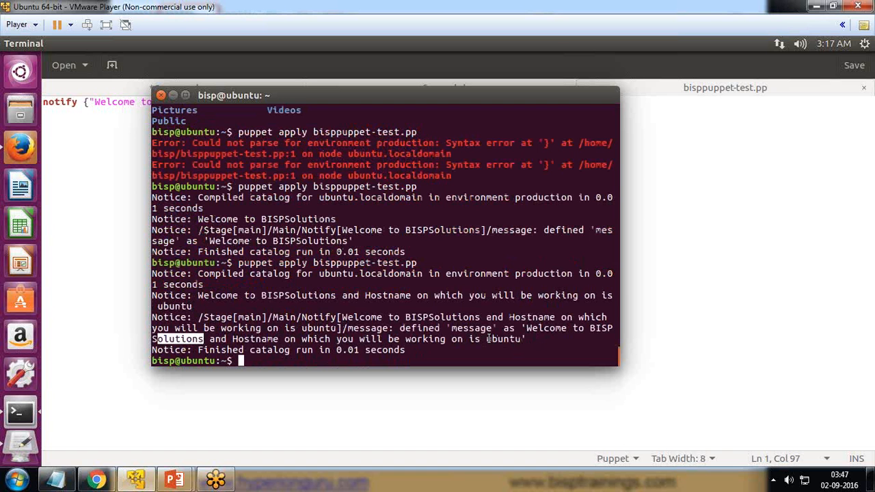
double_click(503, 339)
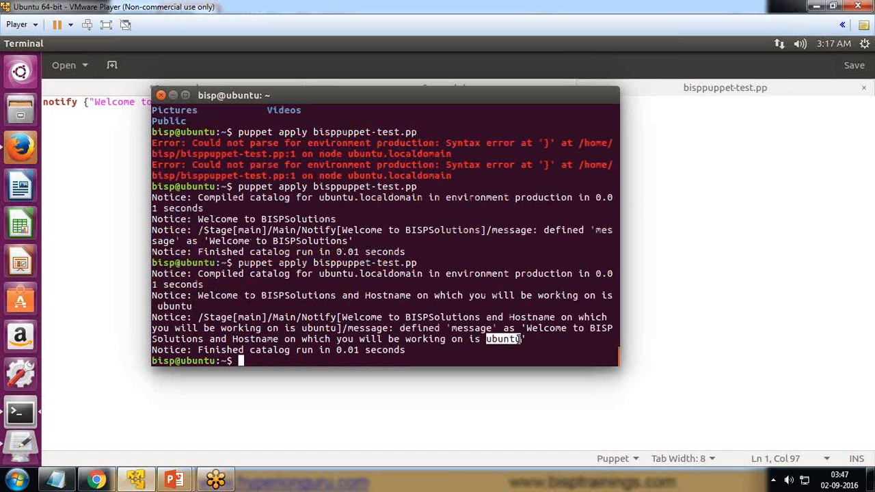